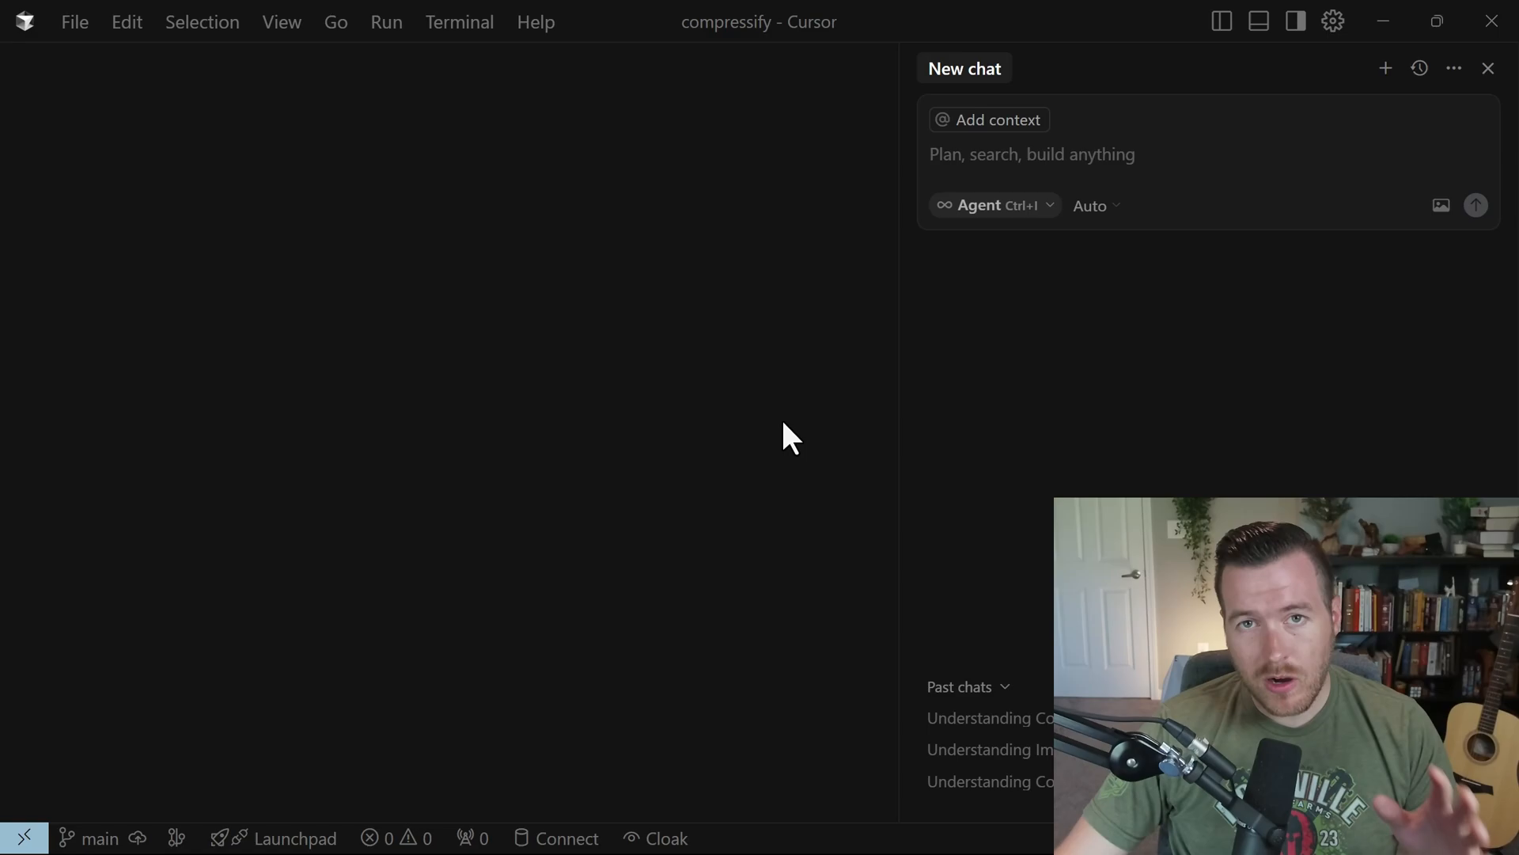
mouse_move(809, 429)
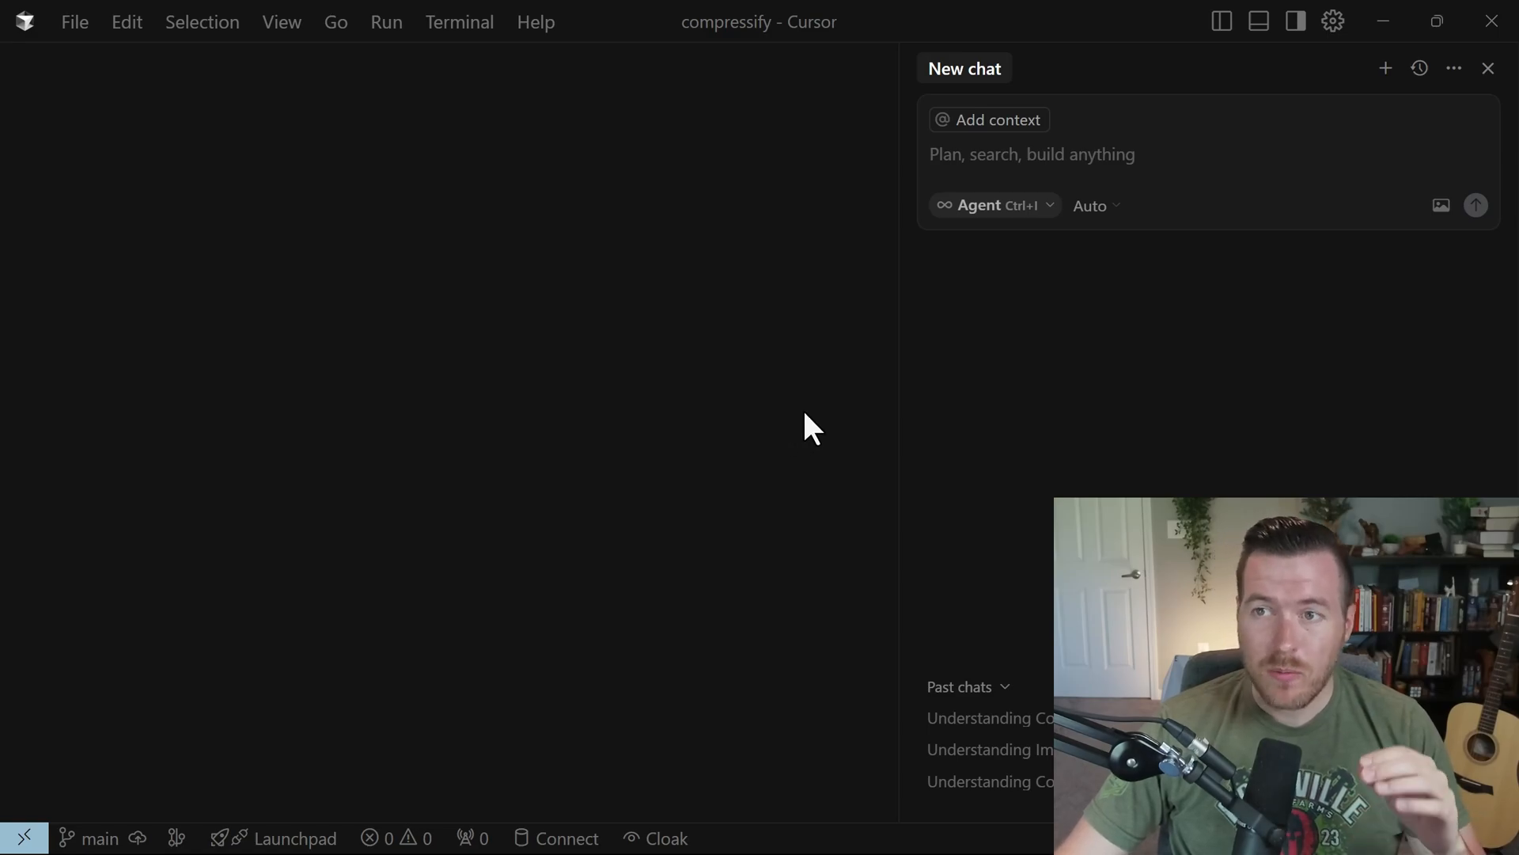
mouse_move(813, 424)
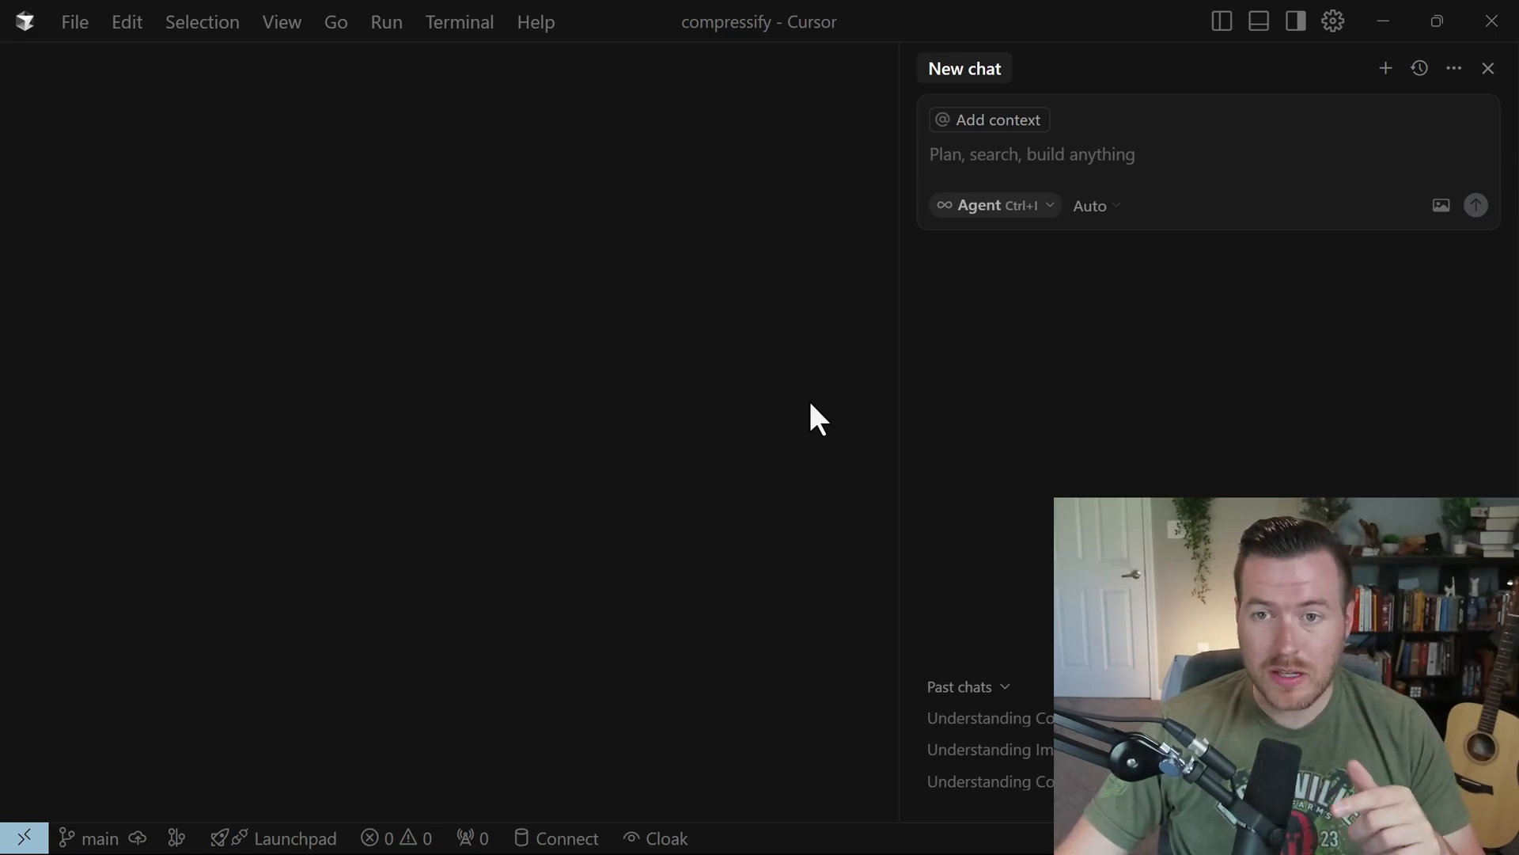
mouse_move(1332, 20)
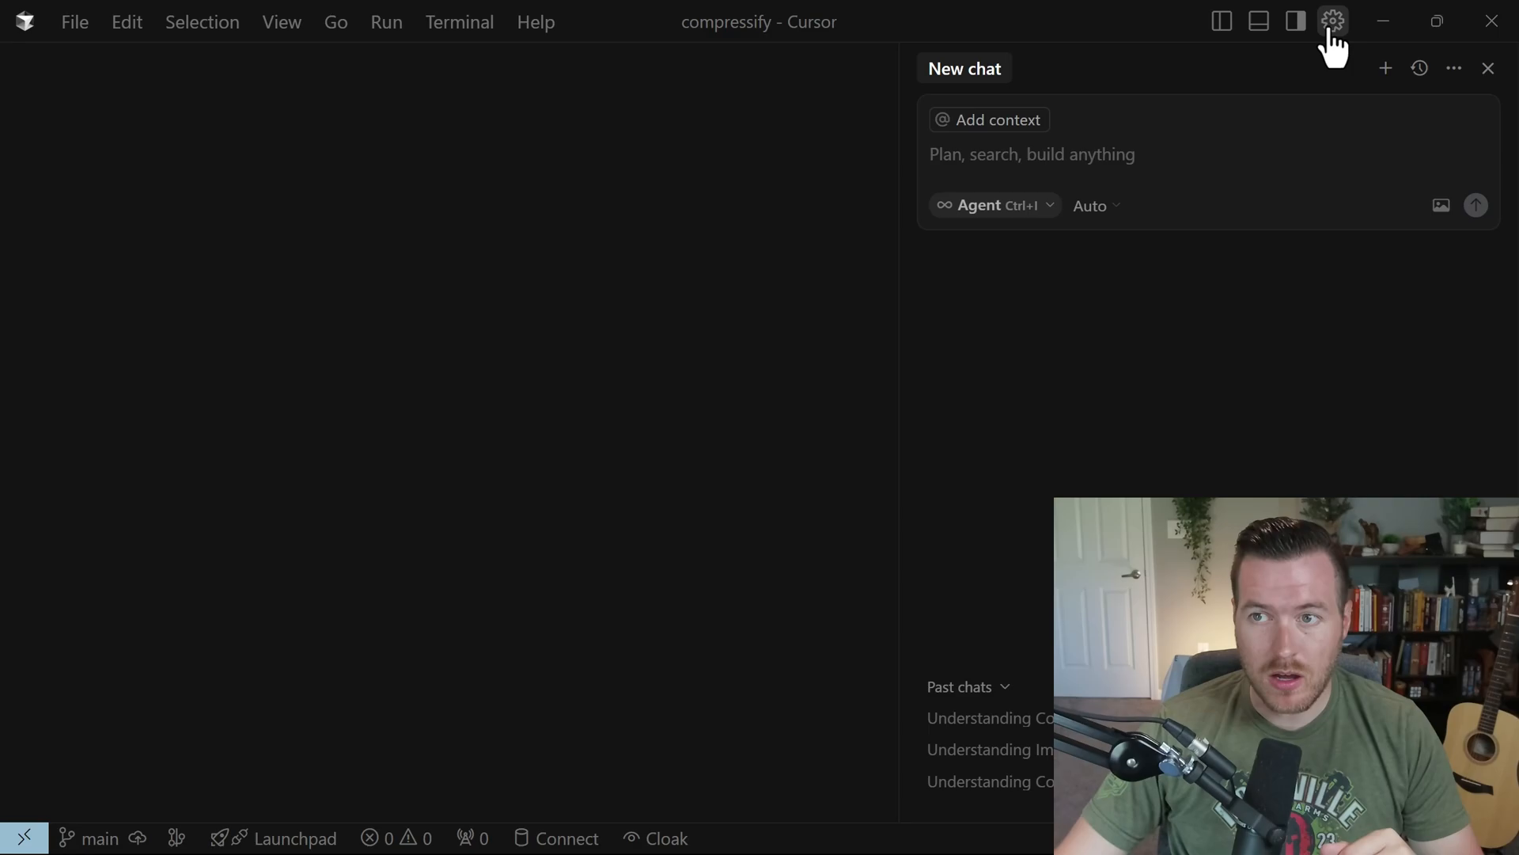
Show the Models page of Cursor Settings listing the four enabled Claude models.
click(1332, 21)
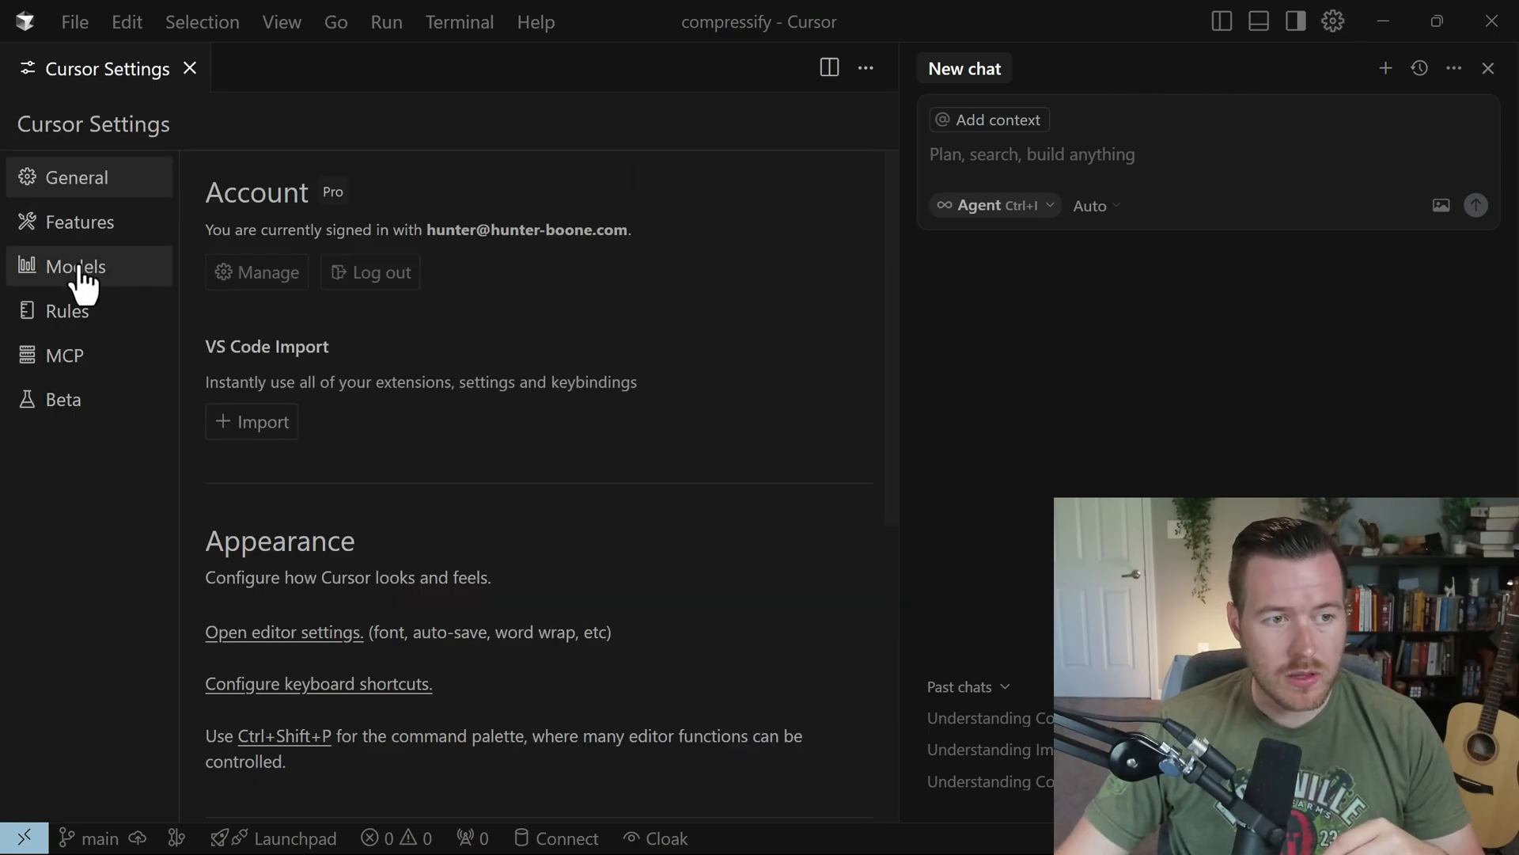
click(76, 266)
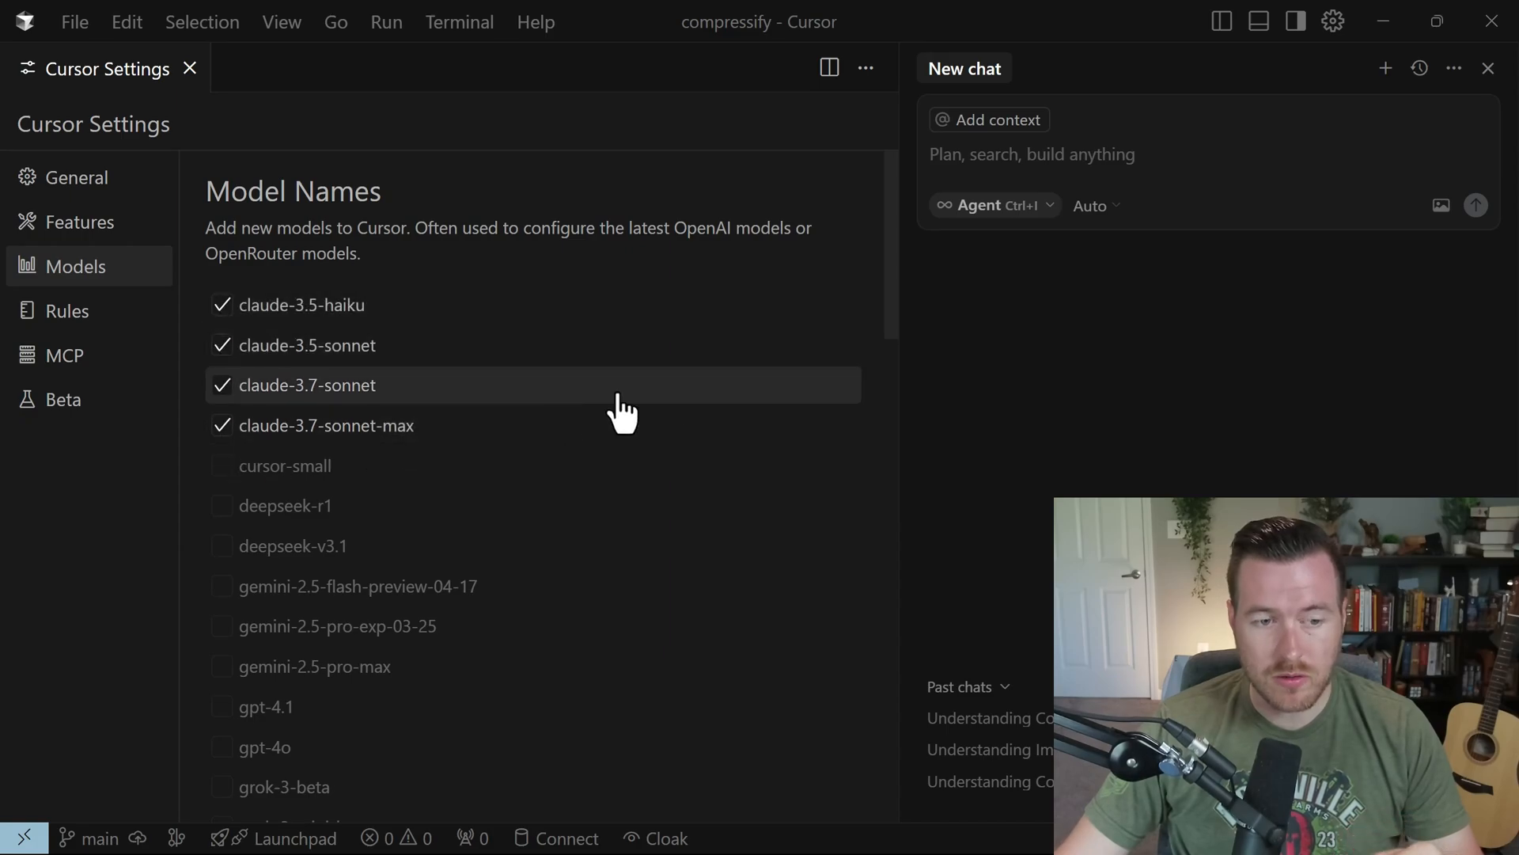
mouse_move(637, 385)
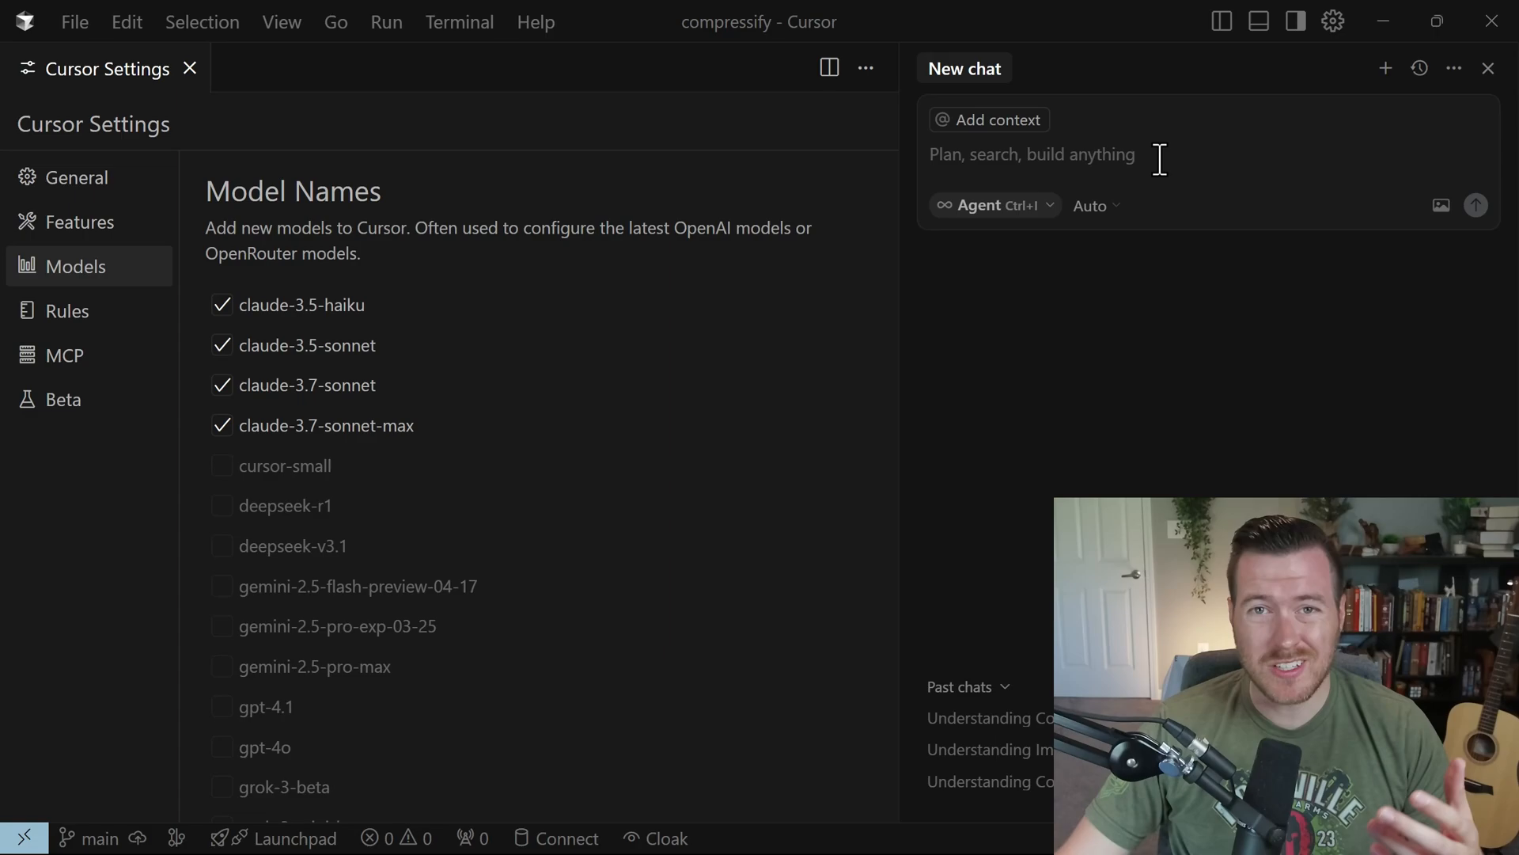
mouse_move(1092, 205)
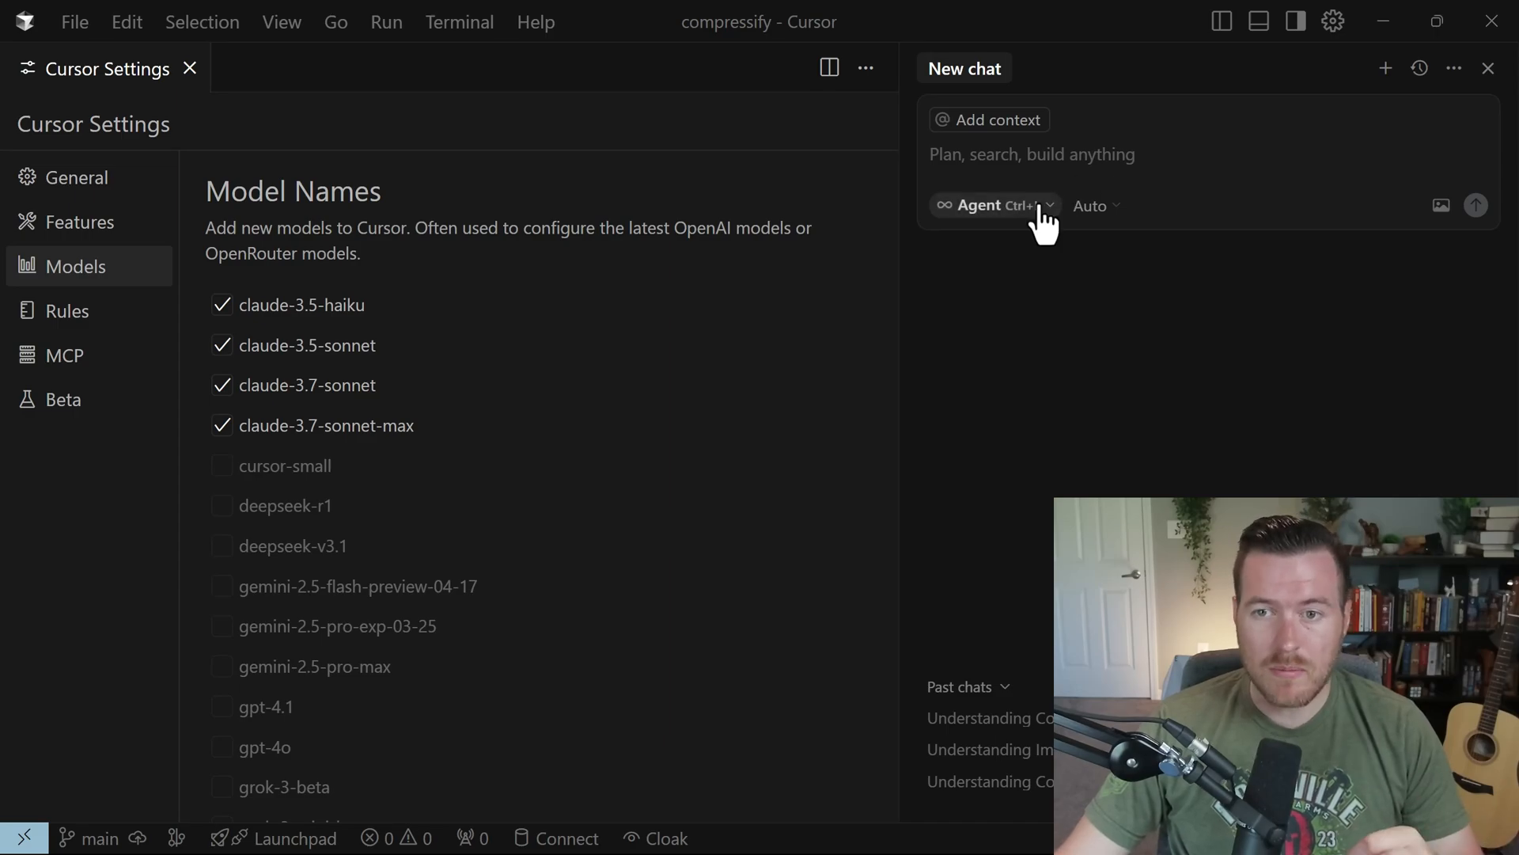
Switch the new chat to Ask mode with Auto-select off and claude-3.7-sonnet chosen.
click(986, 204)
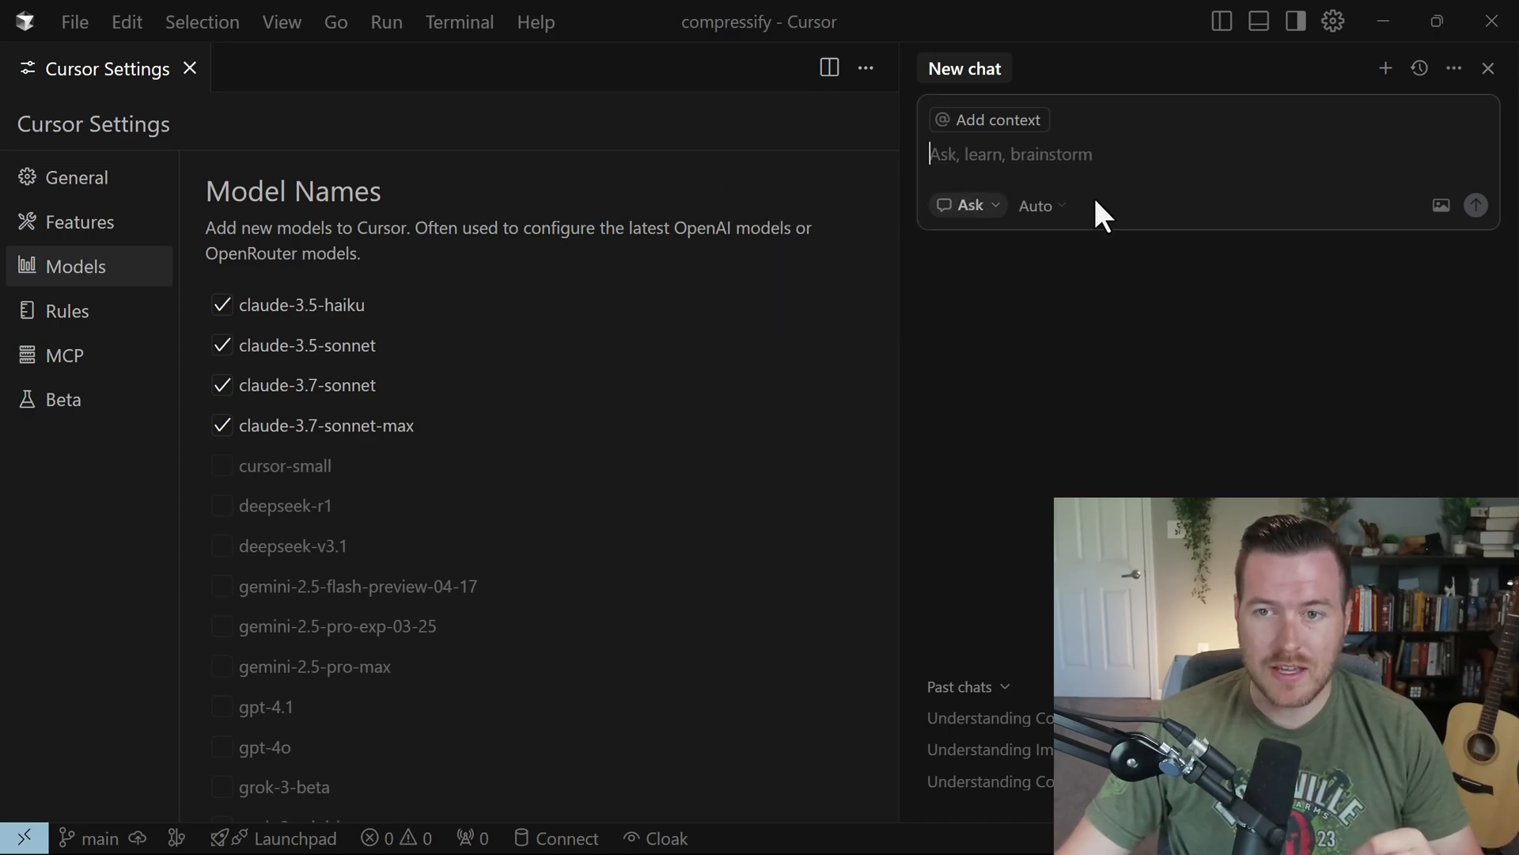
click(1041, 206)
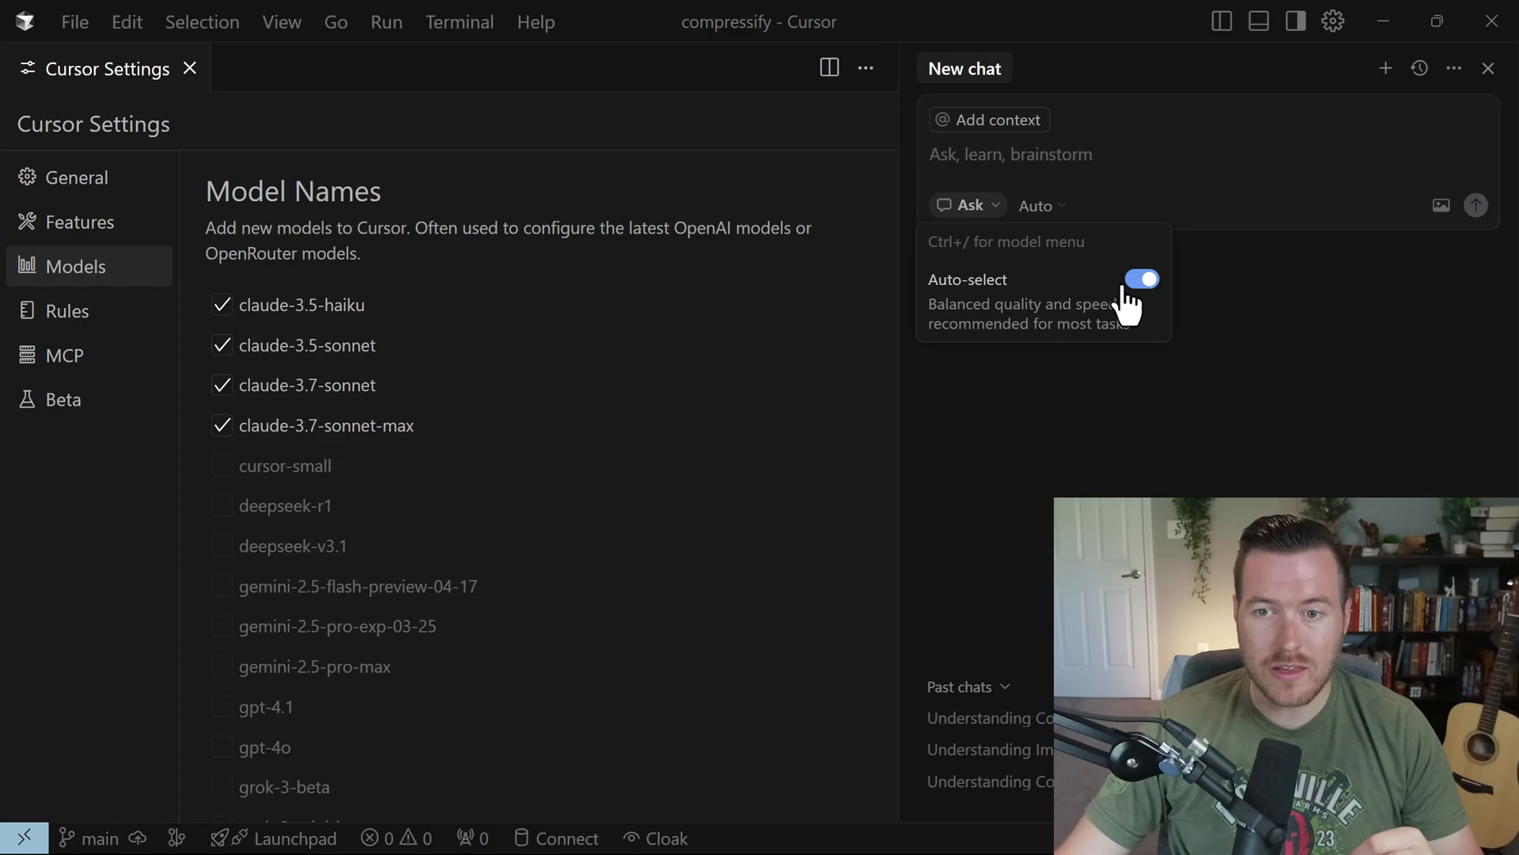
click(1141, 278)
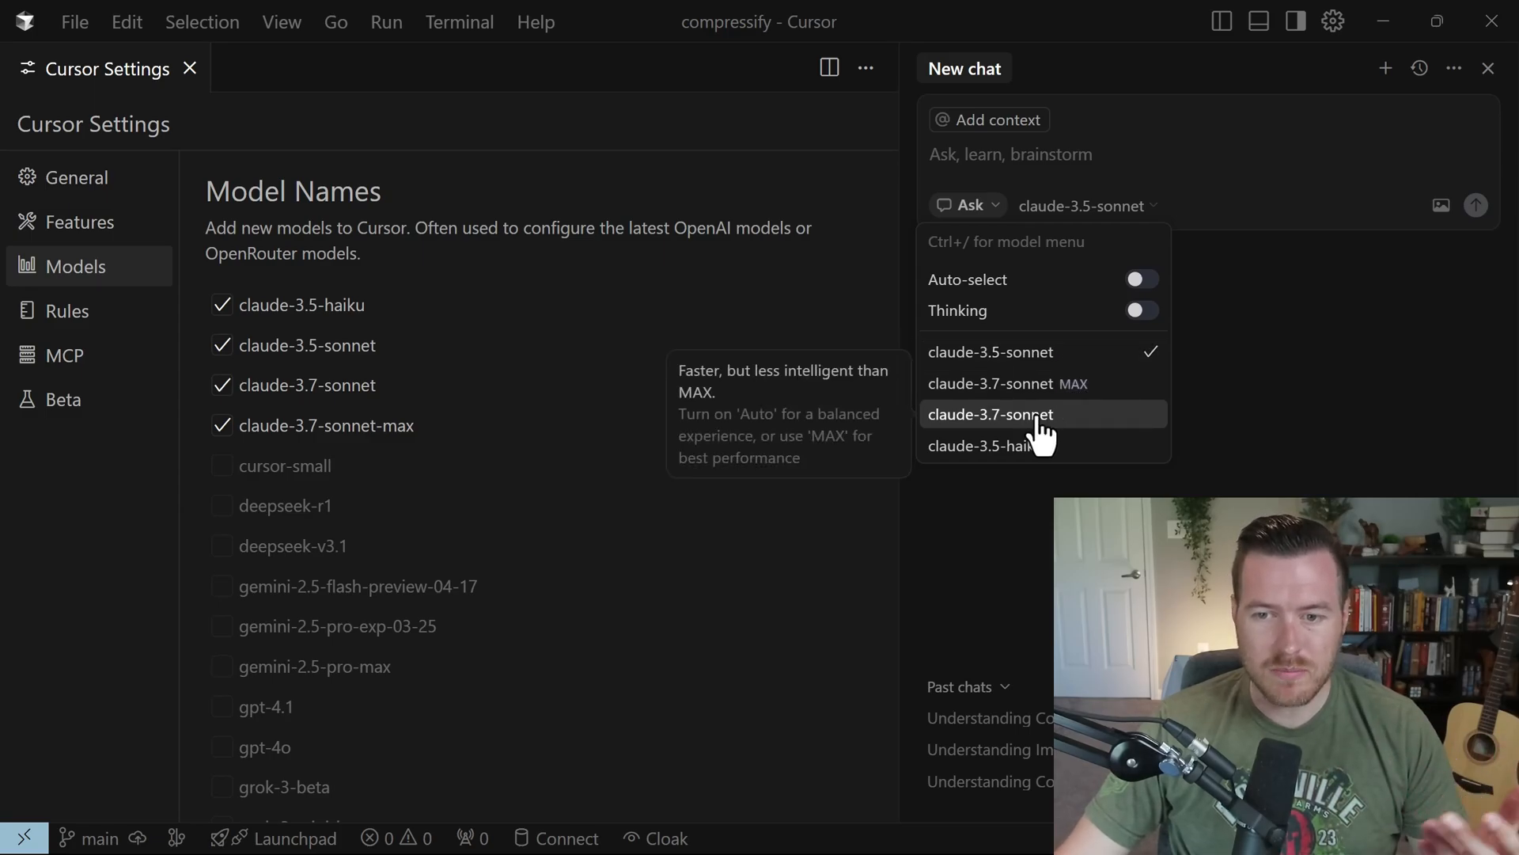
click(989, 413)
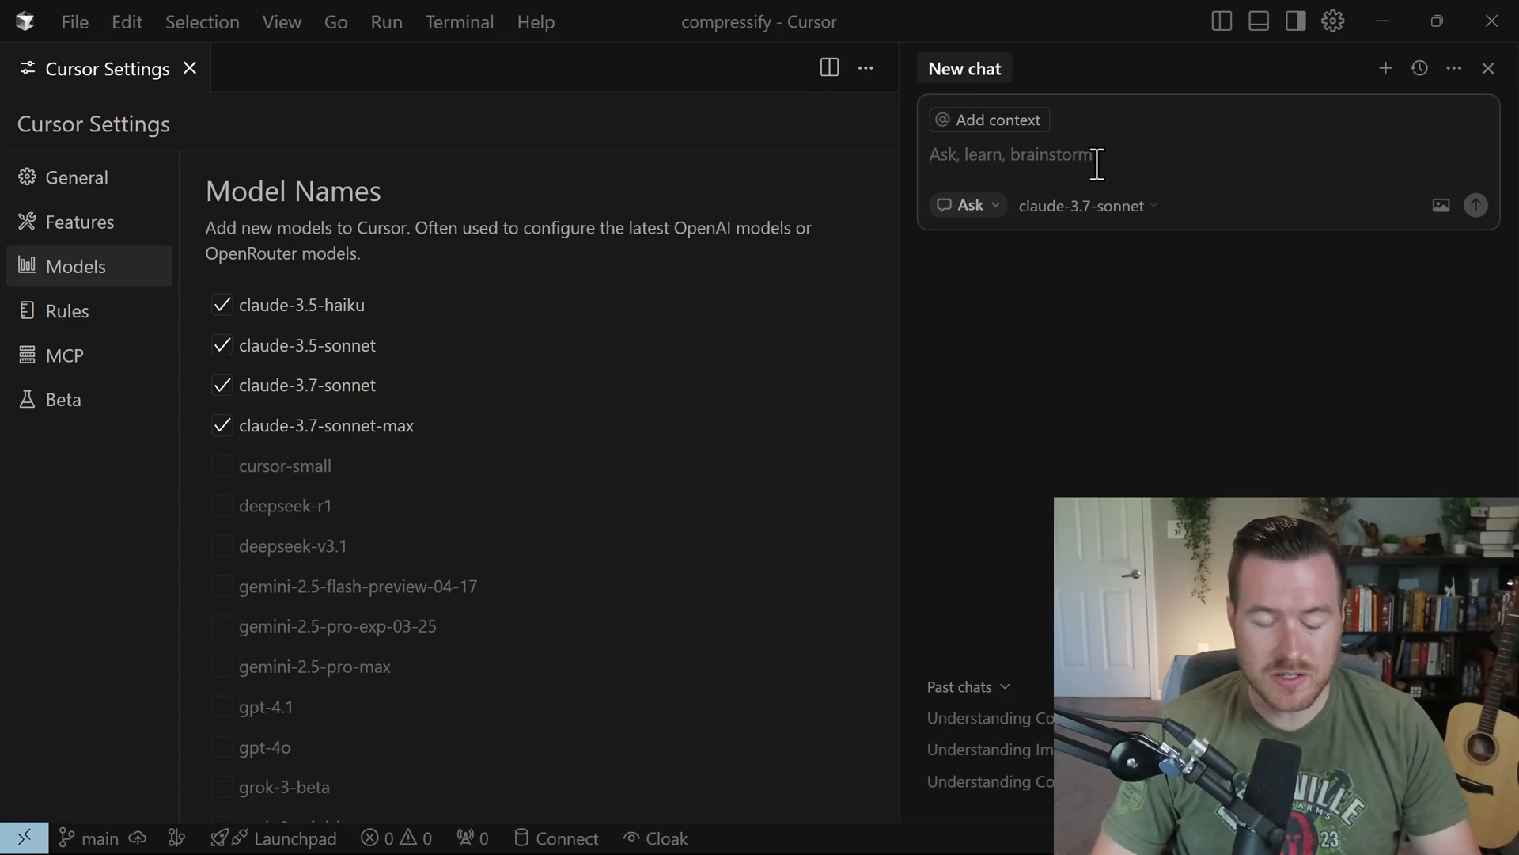
Ask Claude "What does the compression.go file do?" and review its answer.
text(What does the compression.go file do?)
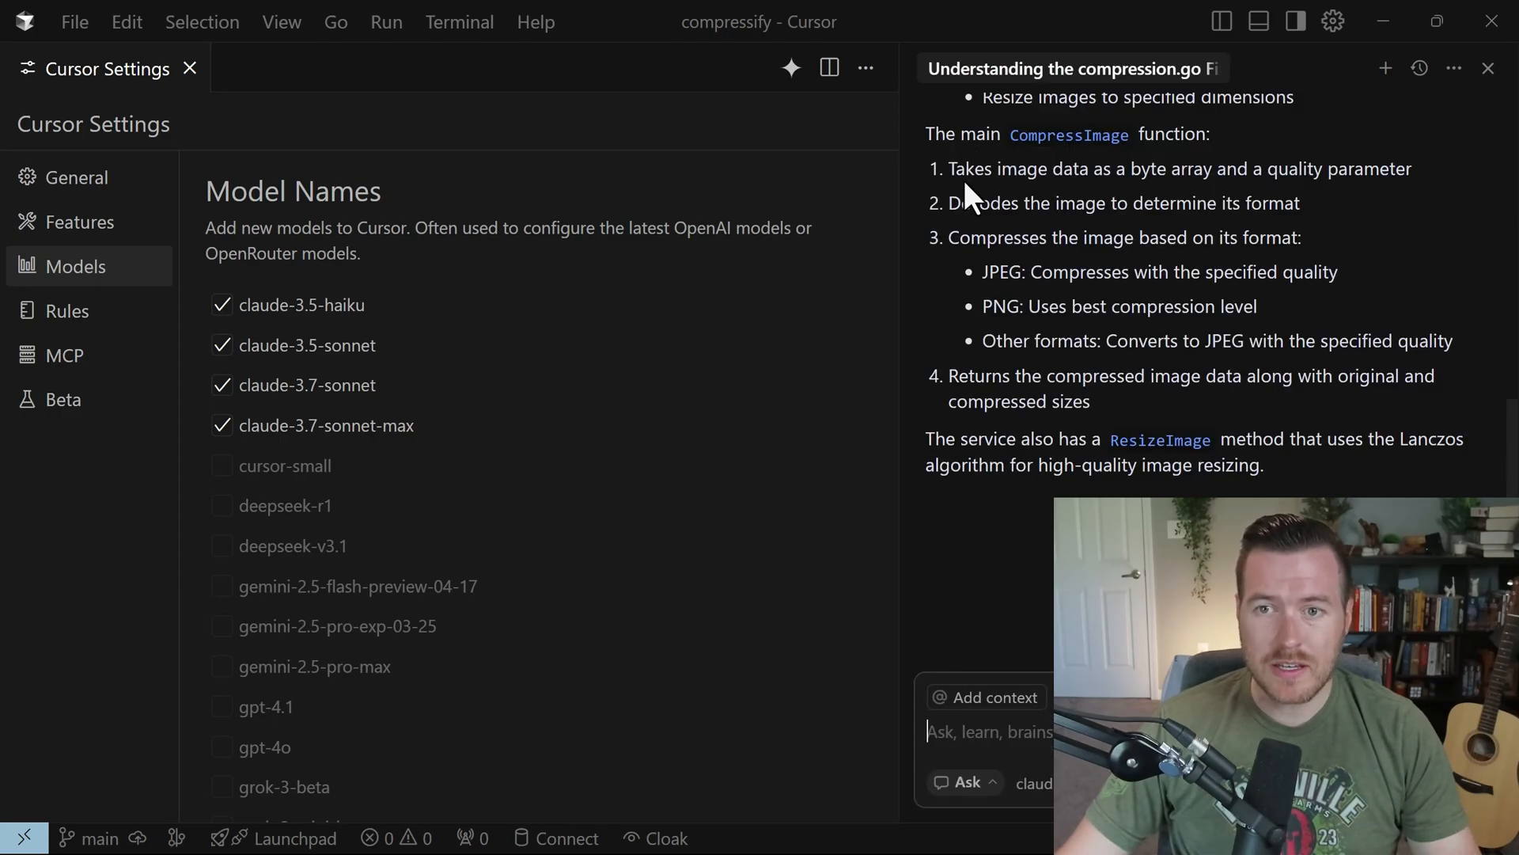
drag(948, 169, 1328, 169)
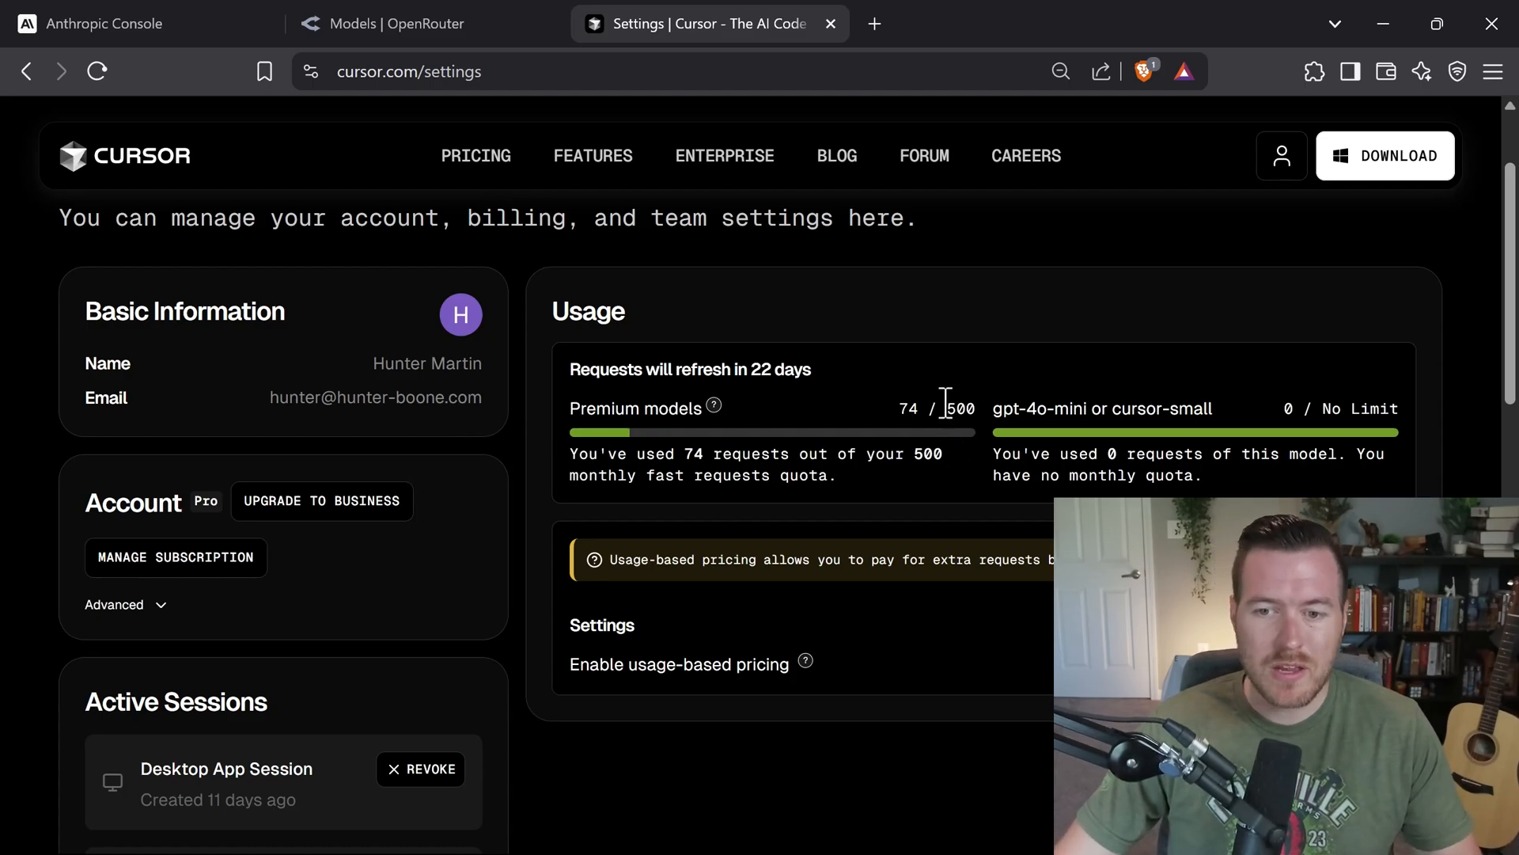
Highlight the 74 of 500 premium requests count on cursor.com/settings.
double_click(1022, 408)
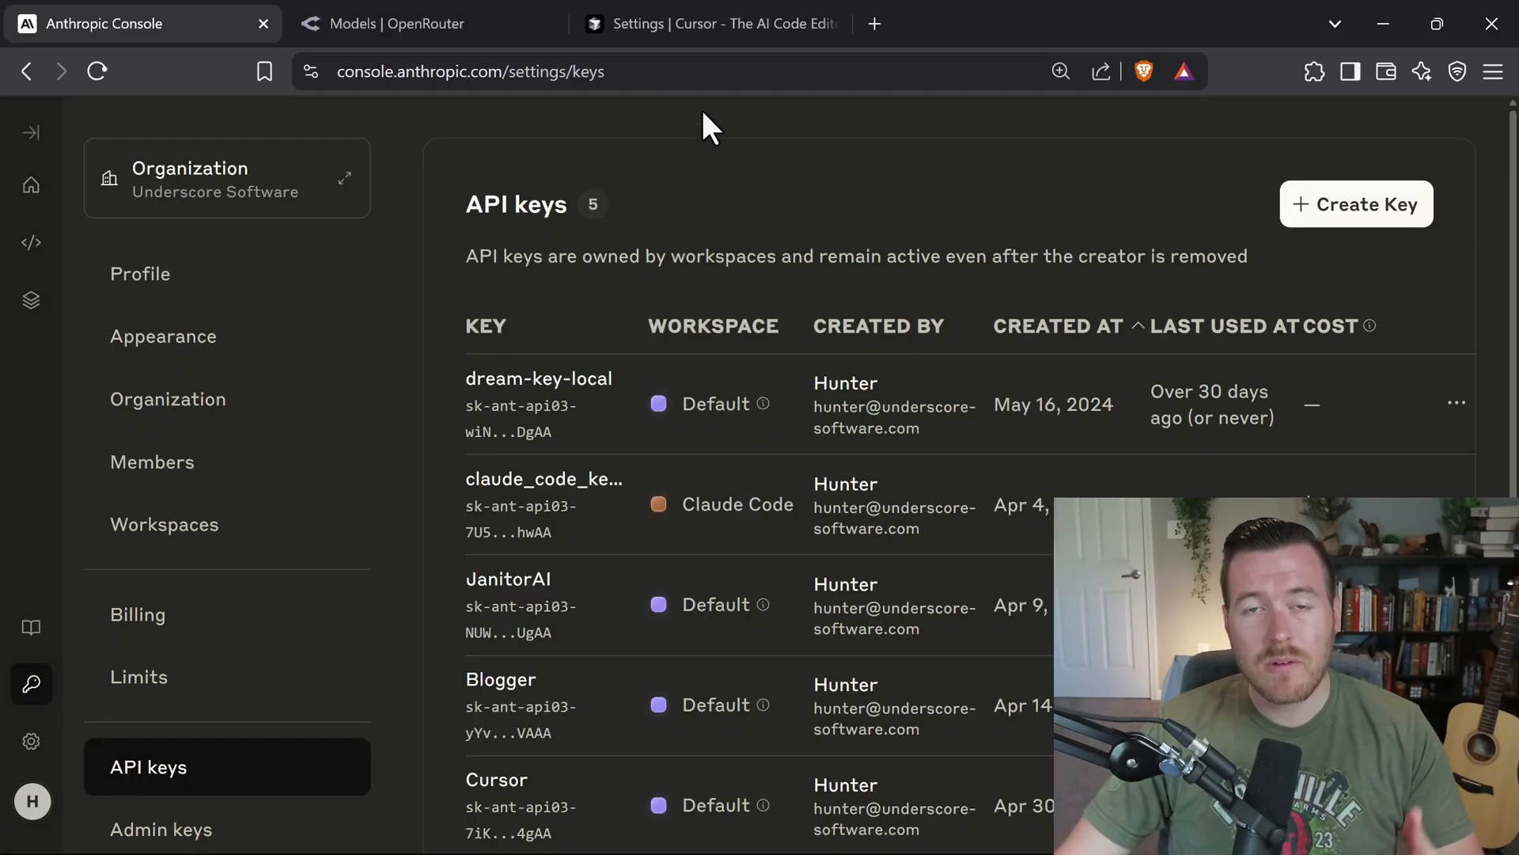
mouse_move(456, 115)
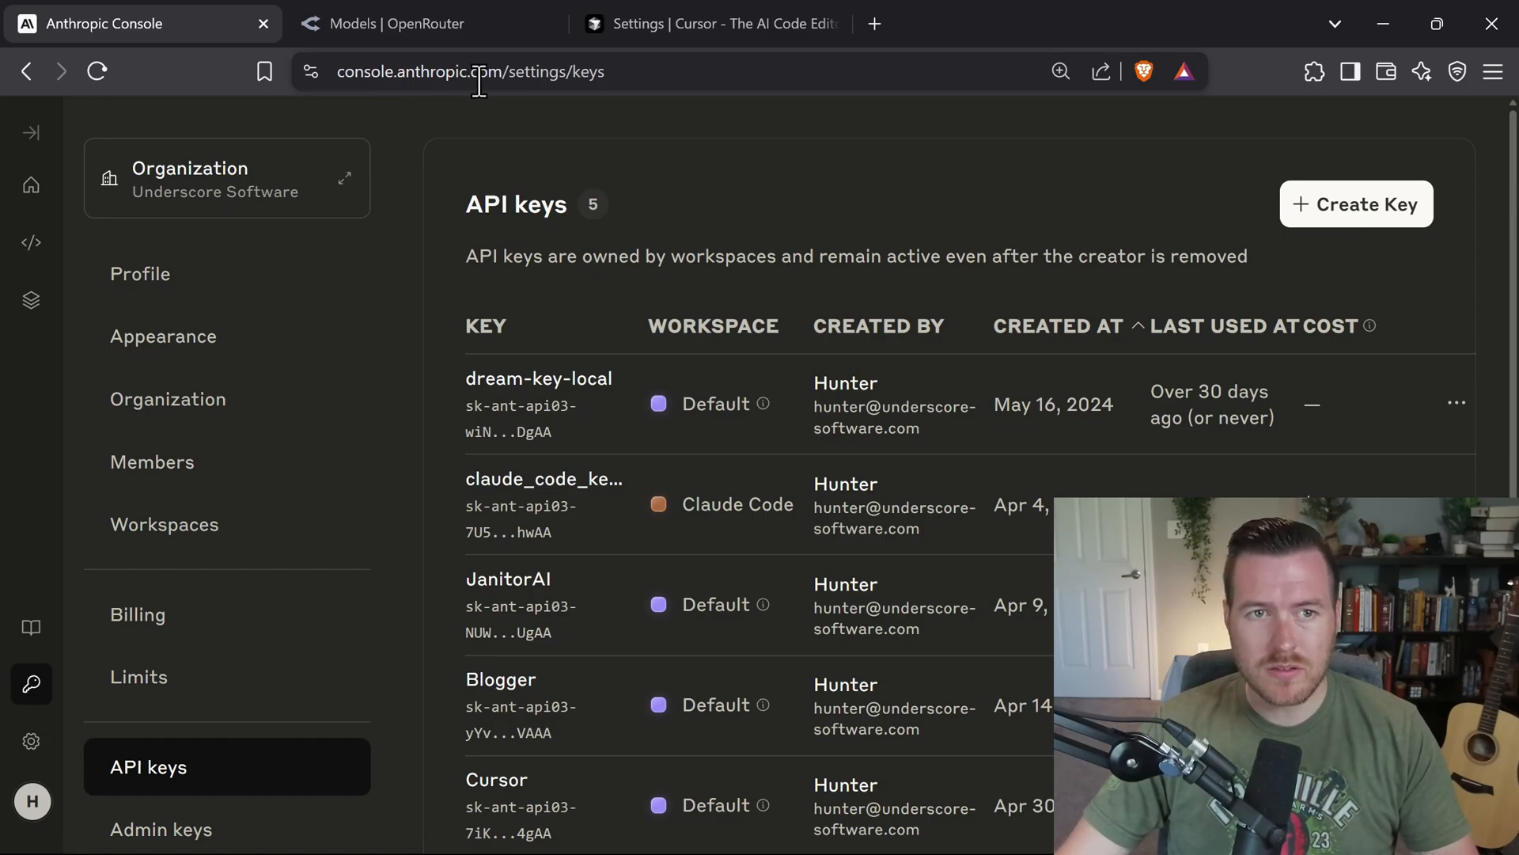
mouse_move(32, 683)
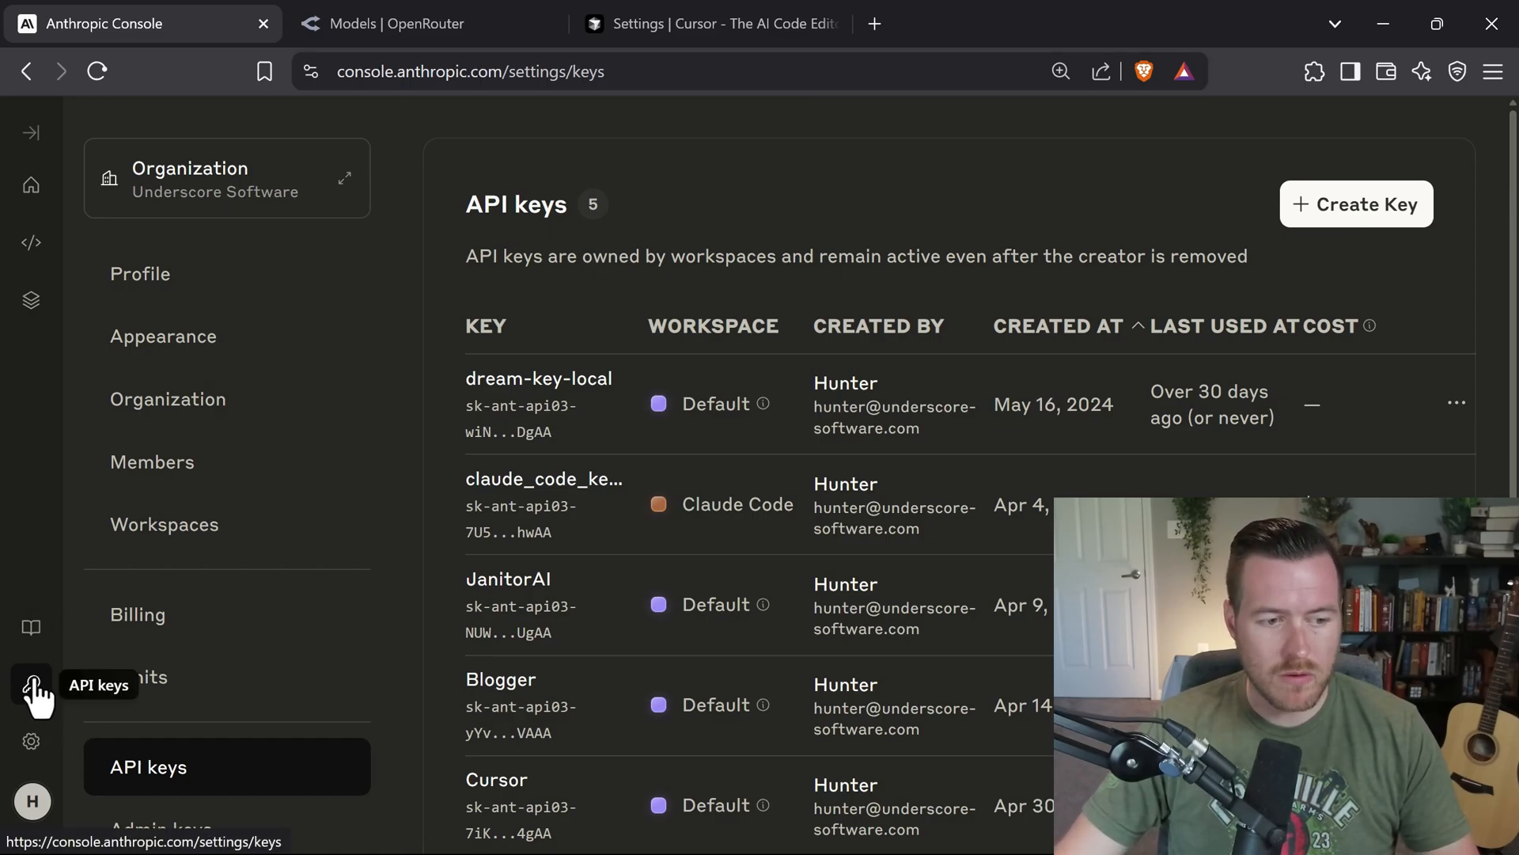
mouse_move(73, 676)
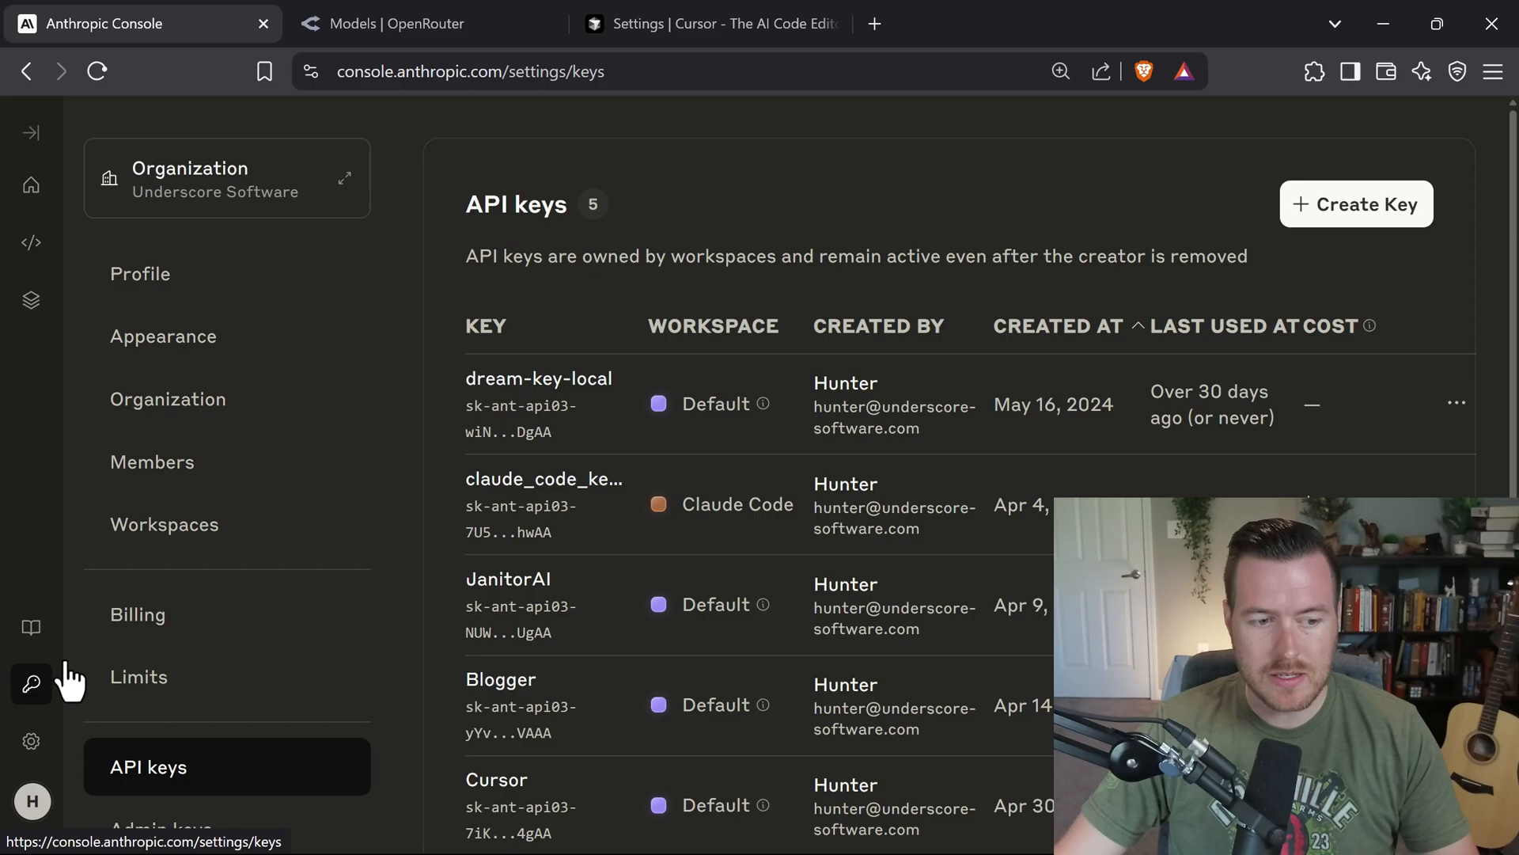
mouse_move(1353, 245)
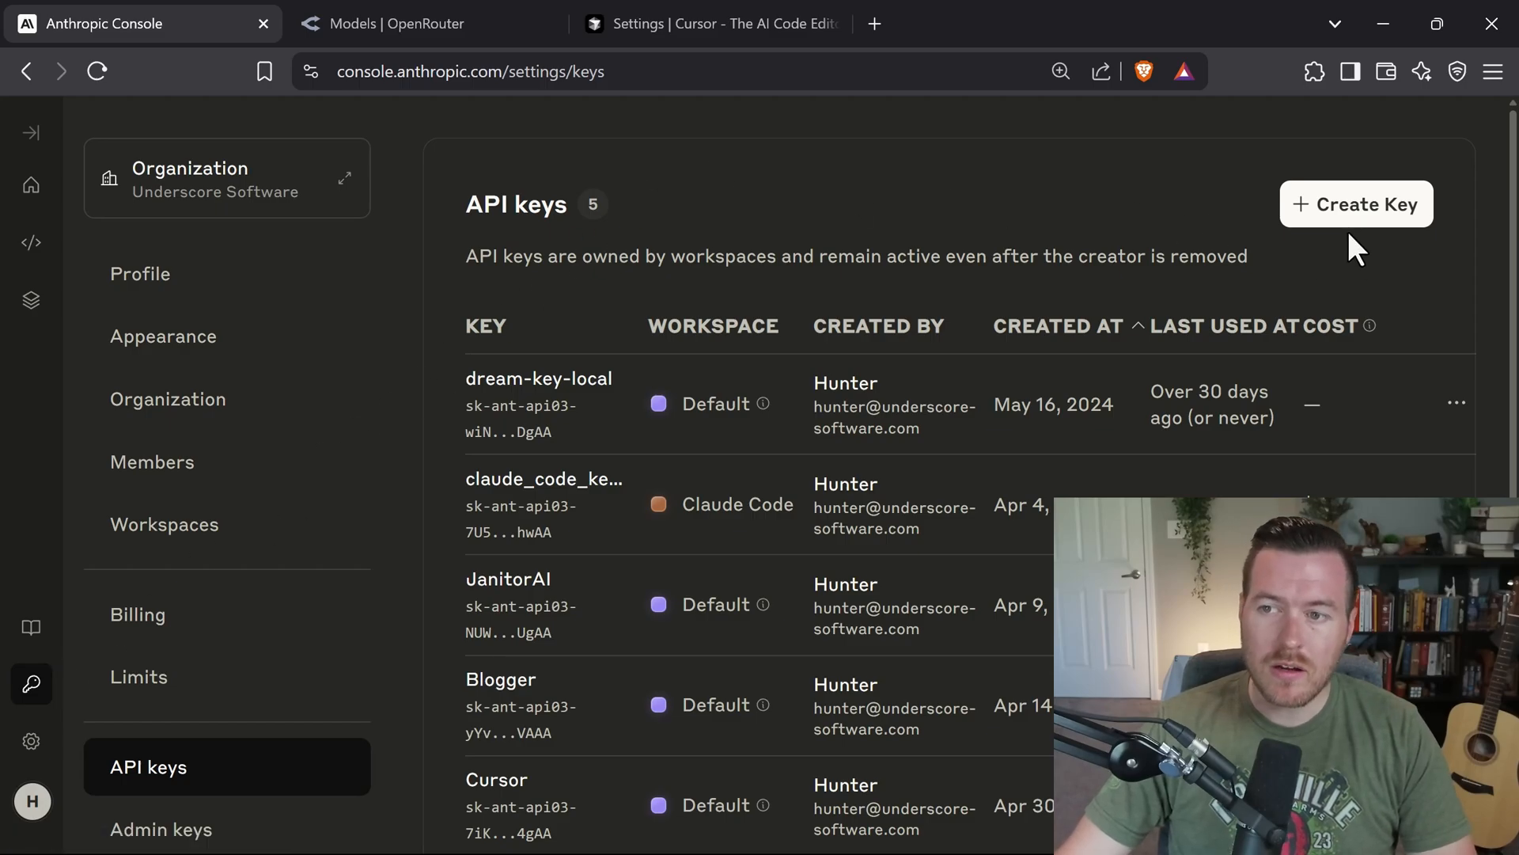
Create an API key named 'Cursor Tutorial' in the Default workspace.
click(1356, 204)
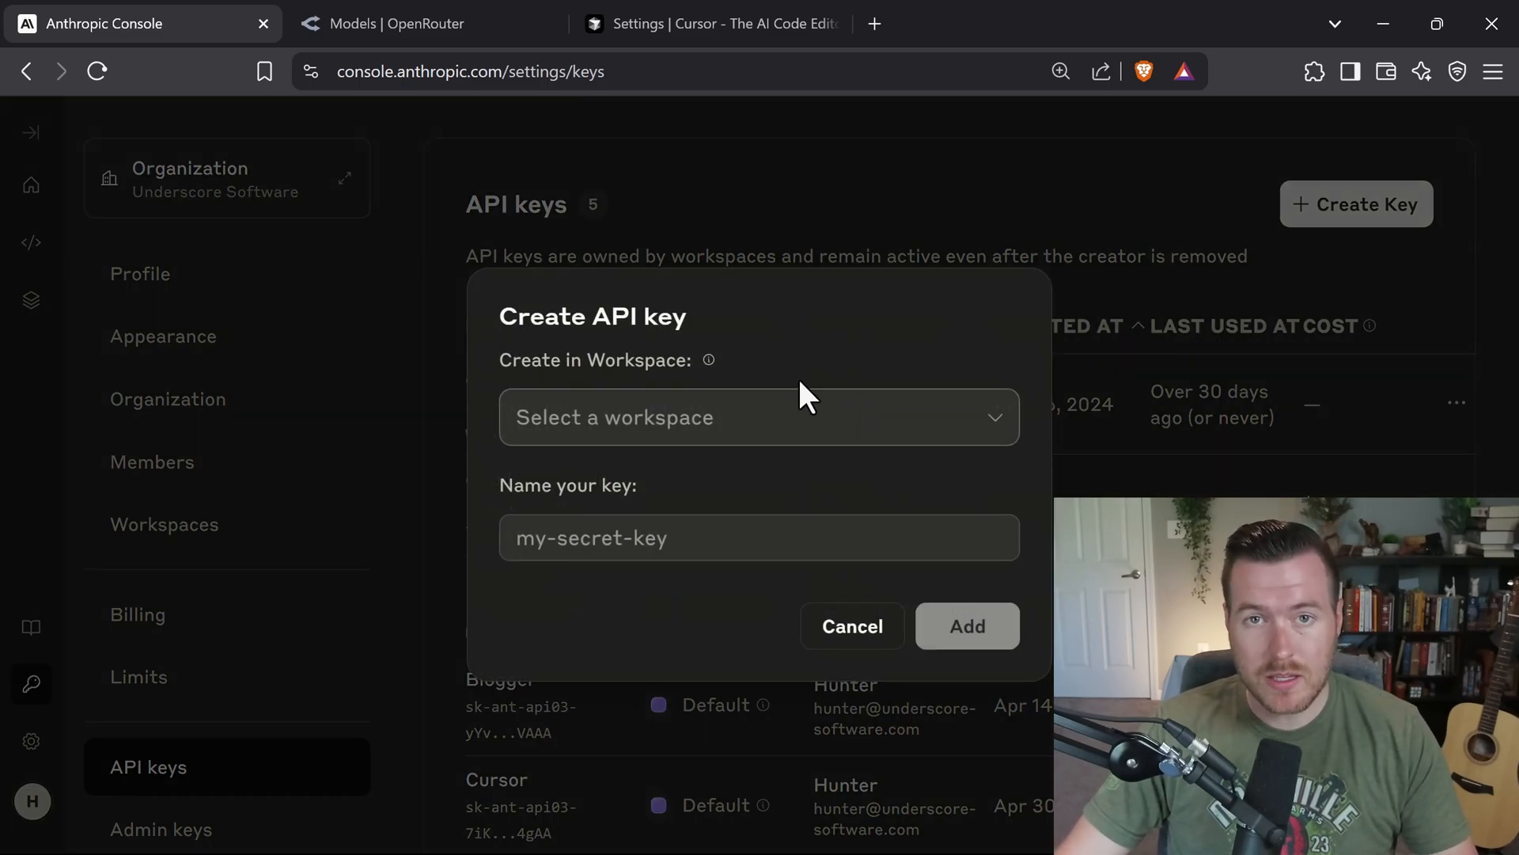
click(758, 416)
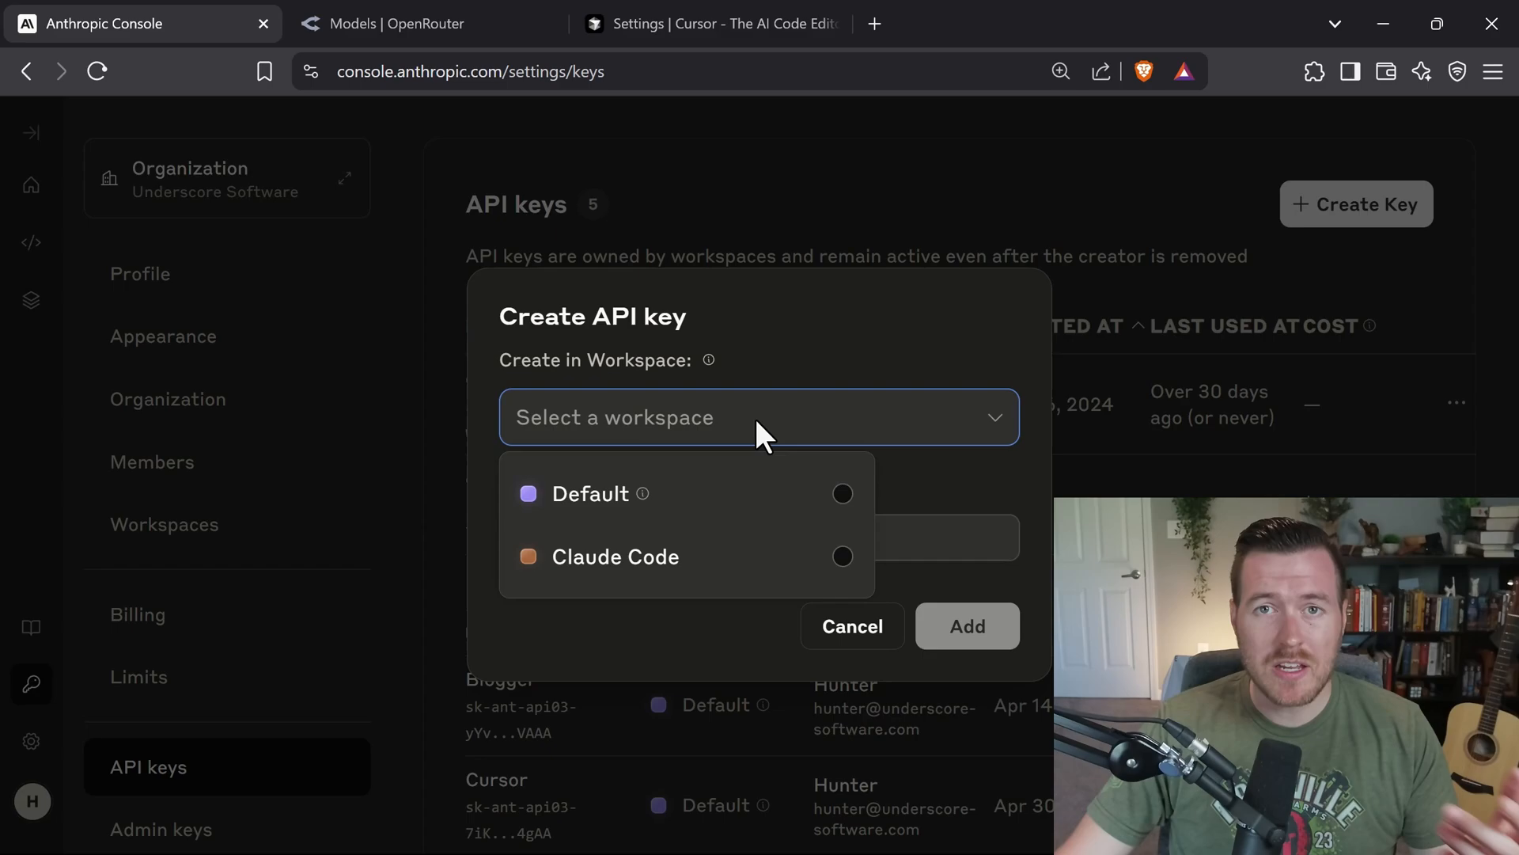
mouse_move(746, 519)
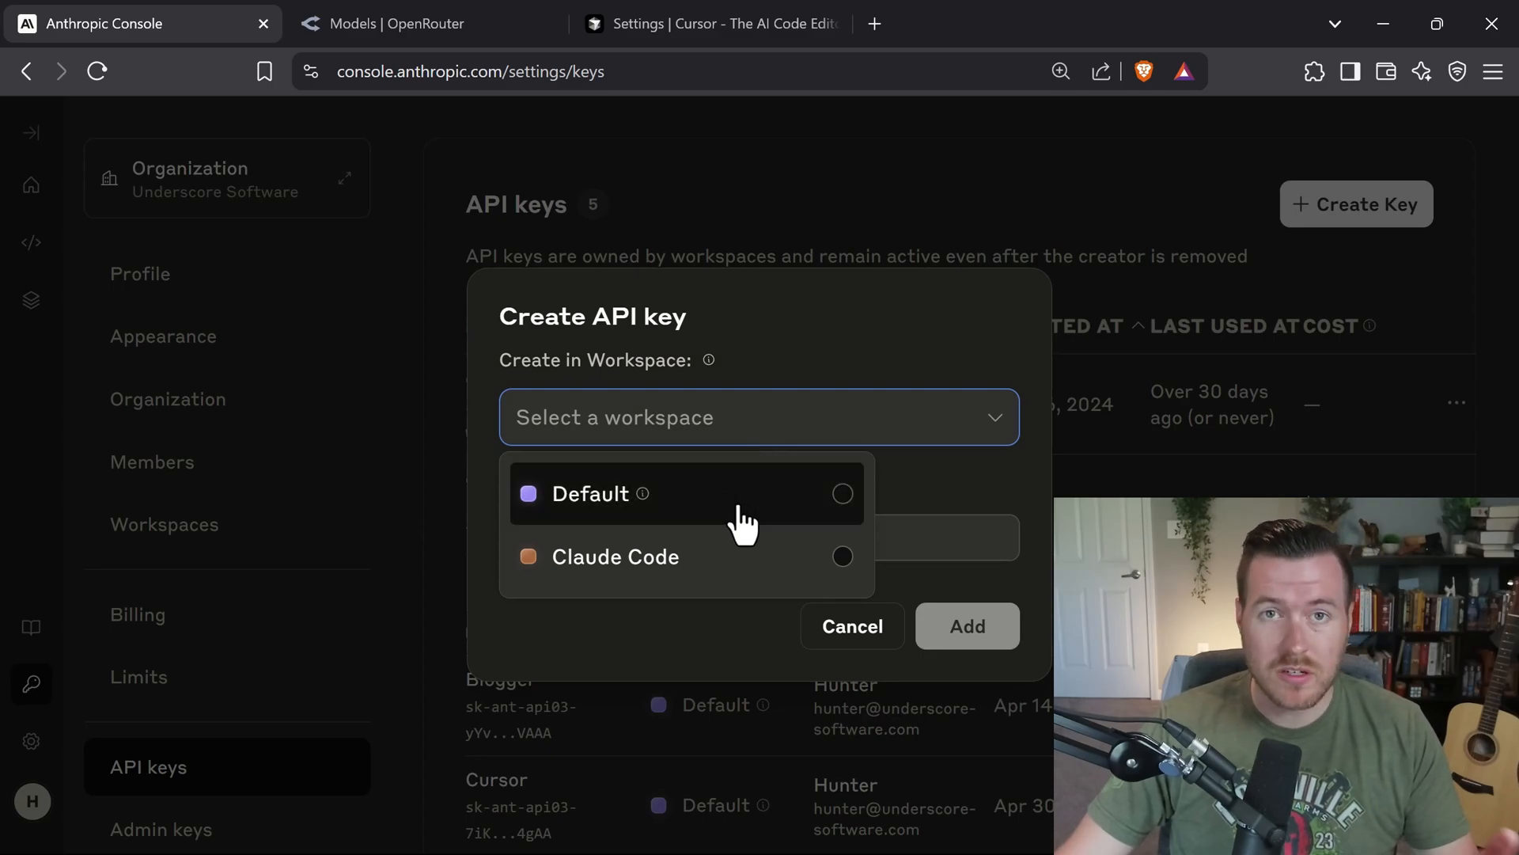
click(589, 494)
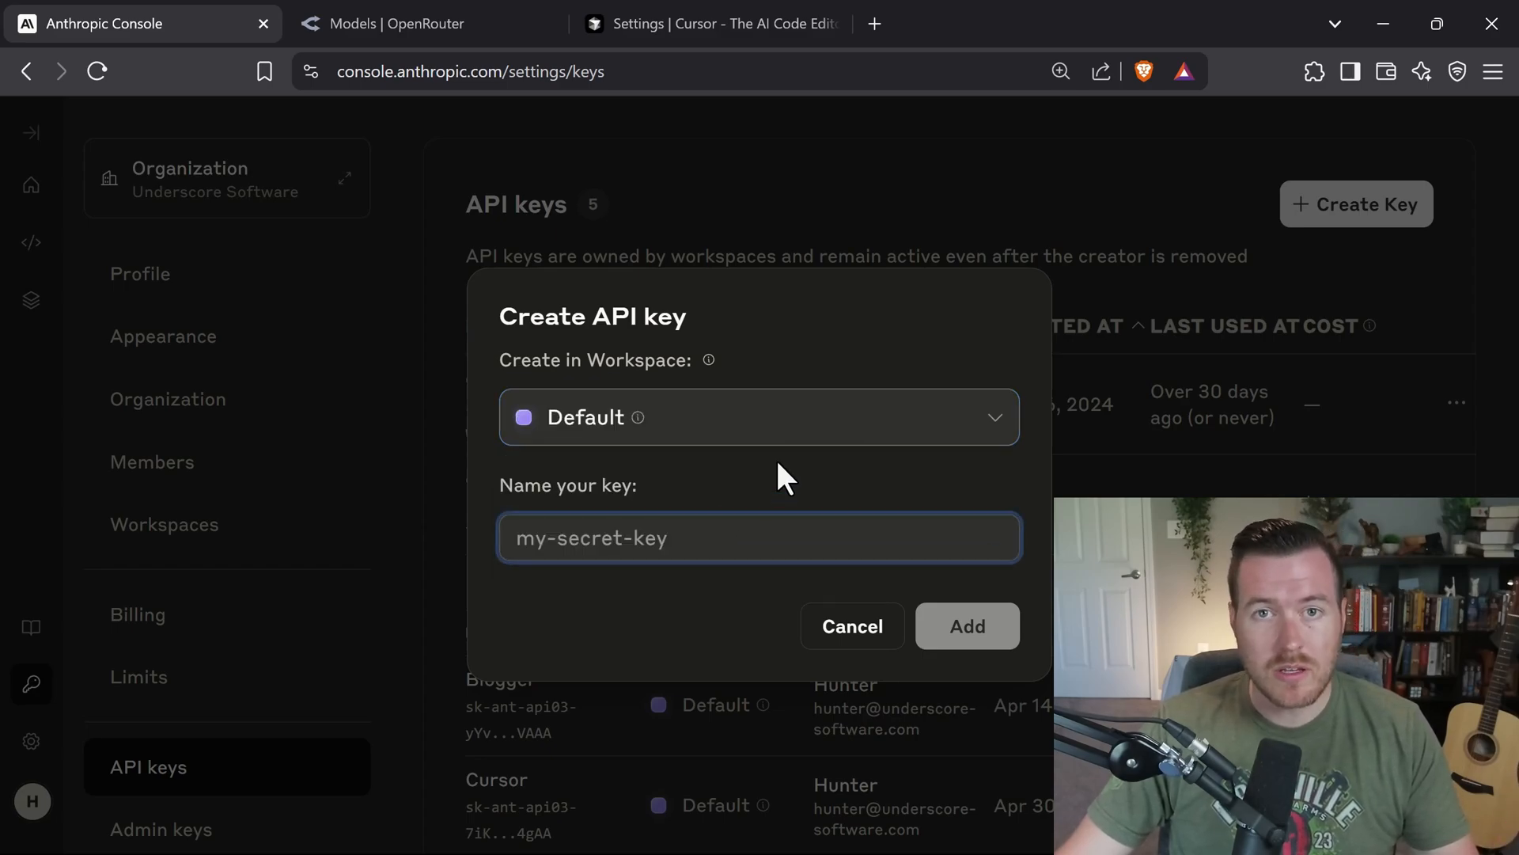
text(Cursor Tutorial)
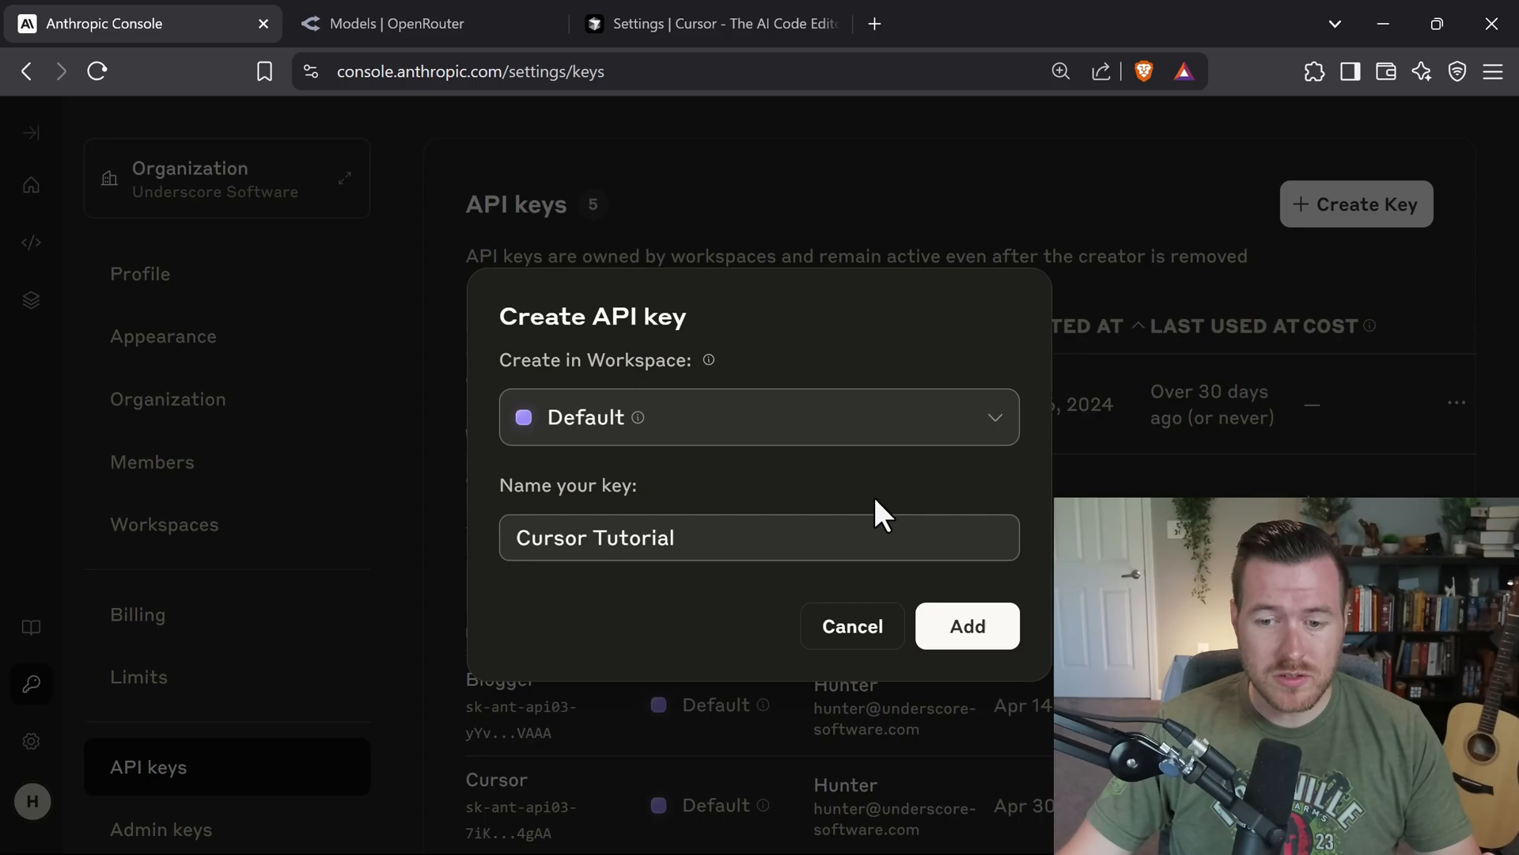
click(965, 625)
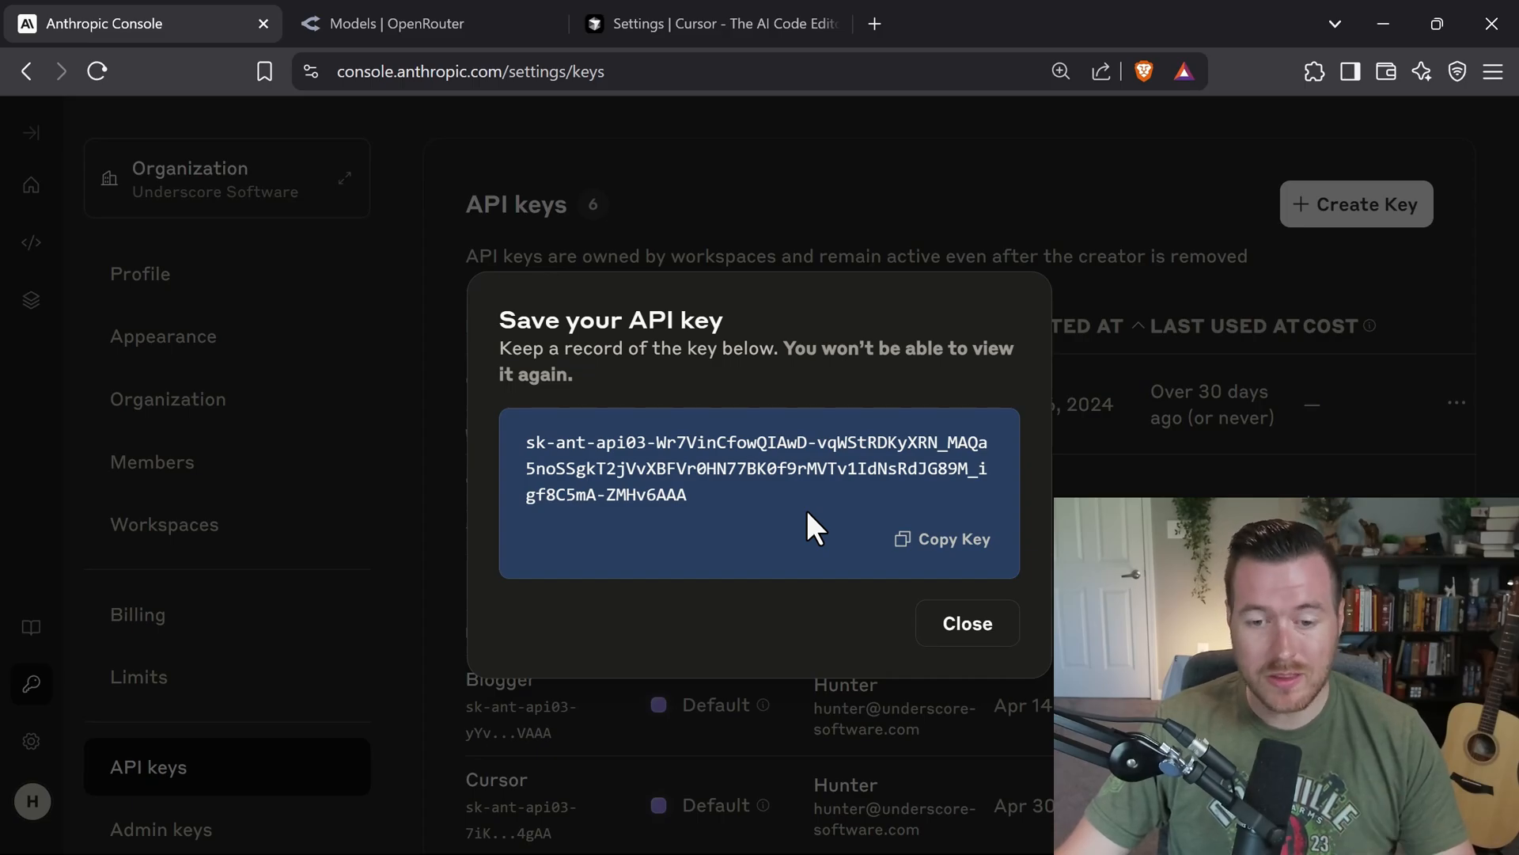
Copy the new key, then verify and enable it as Cursor's Anthropic API key.
click(949, 538)
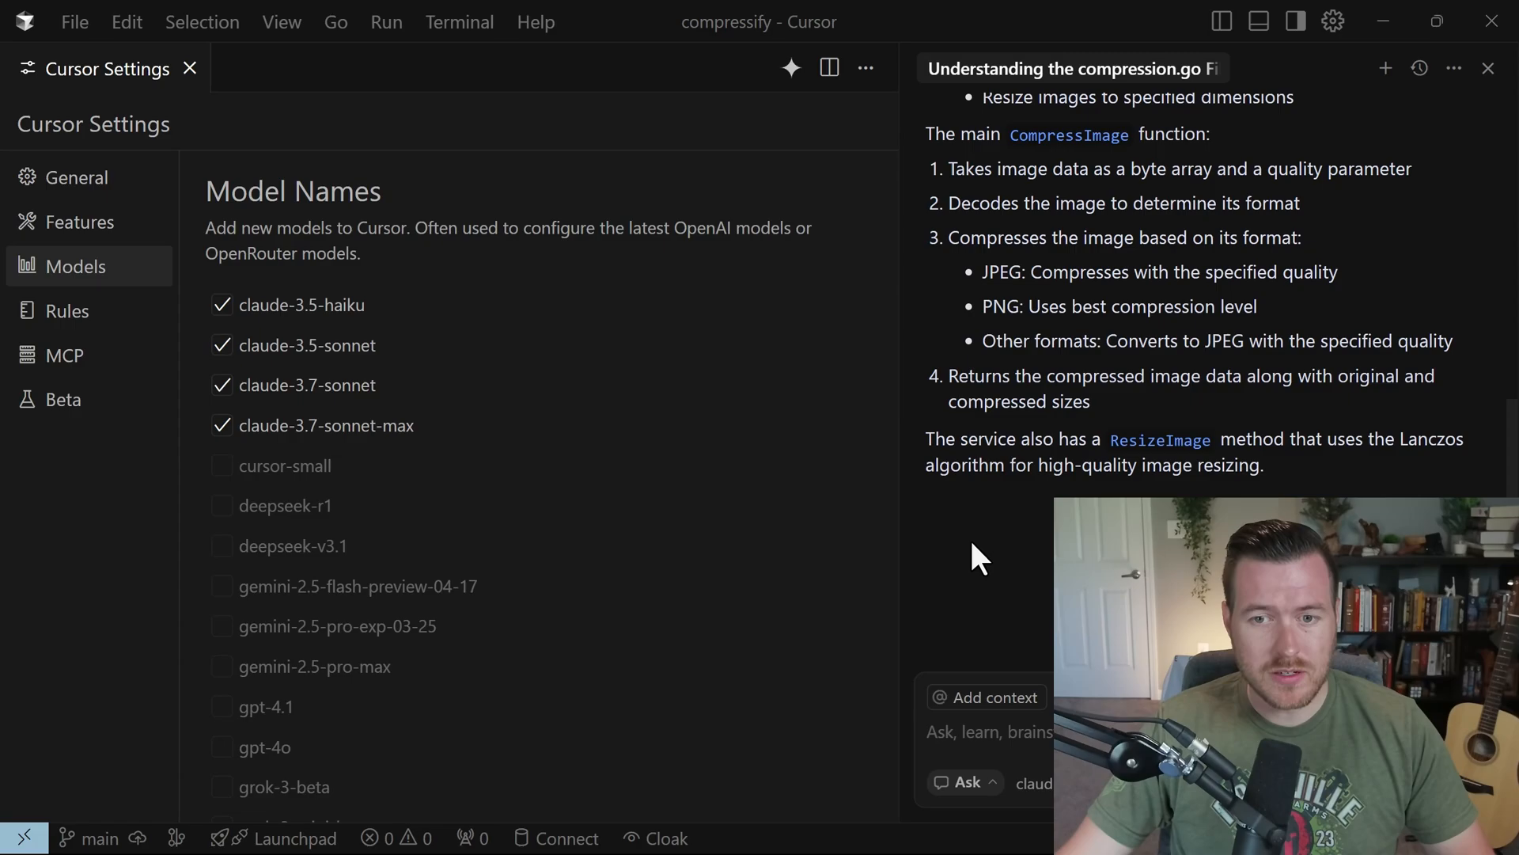
scroll(down, 3)
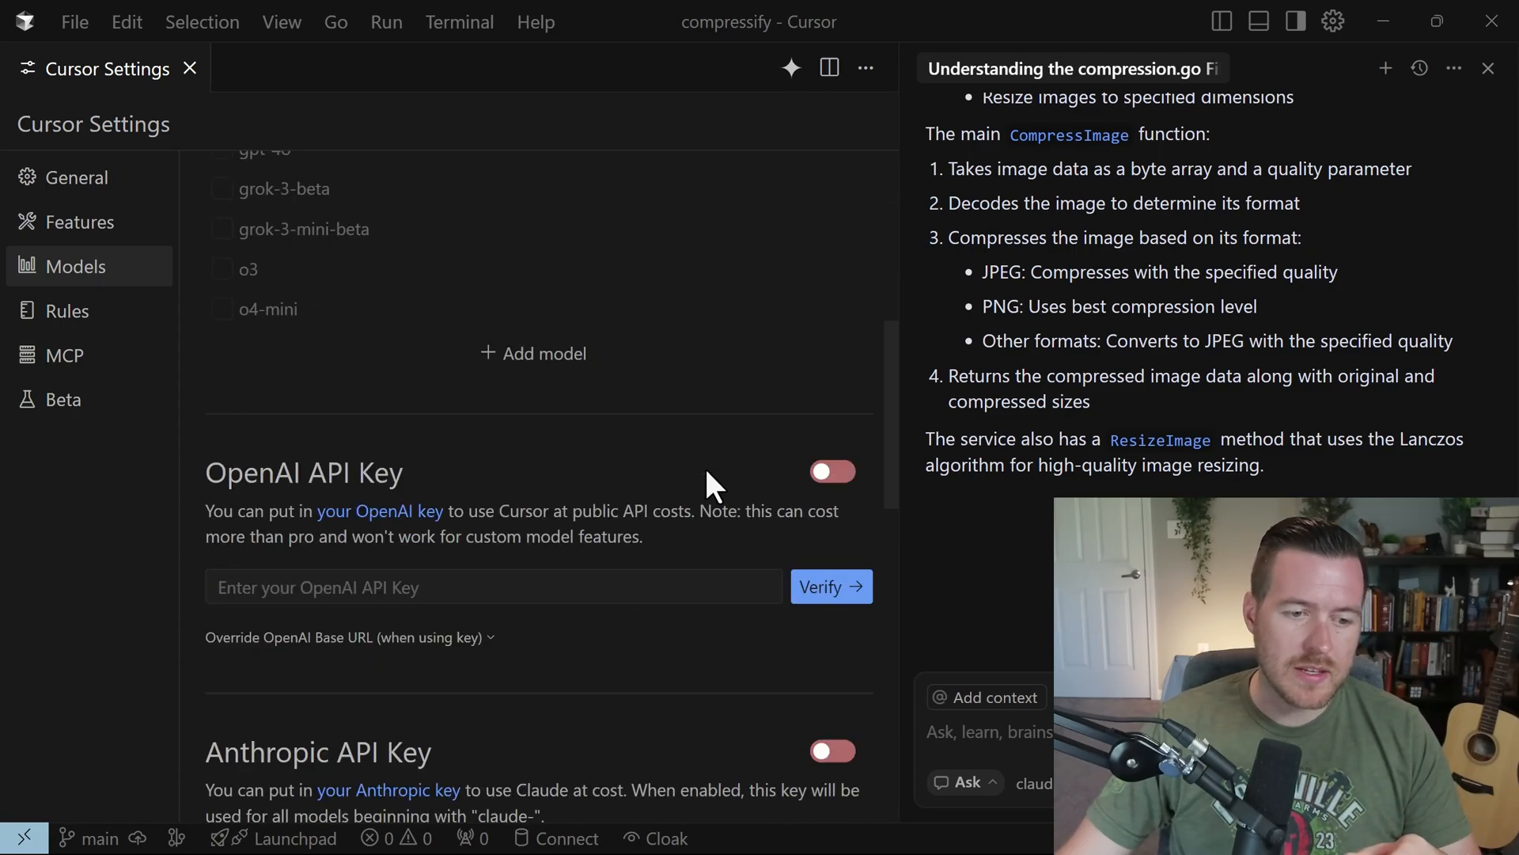
scroll(down, 3)
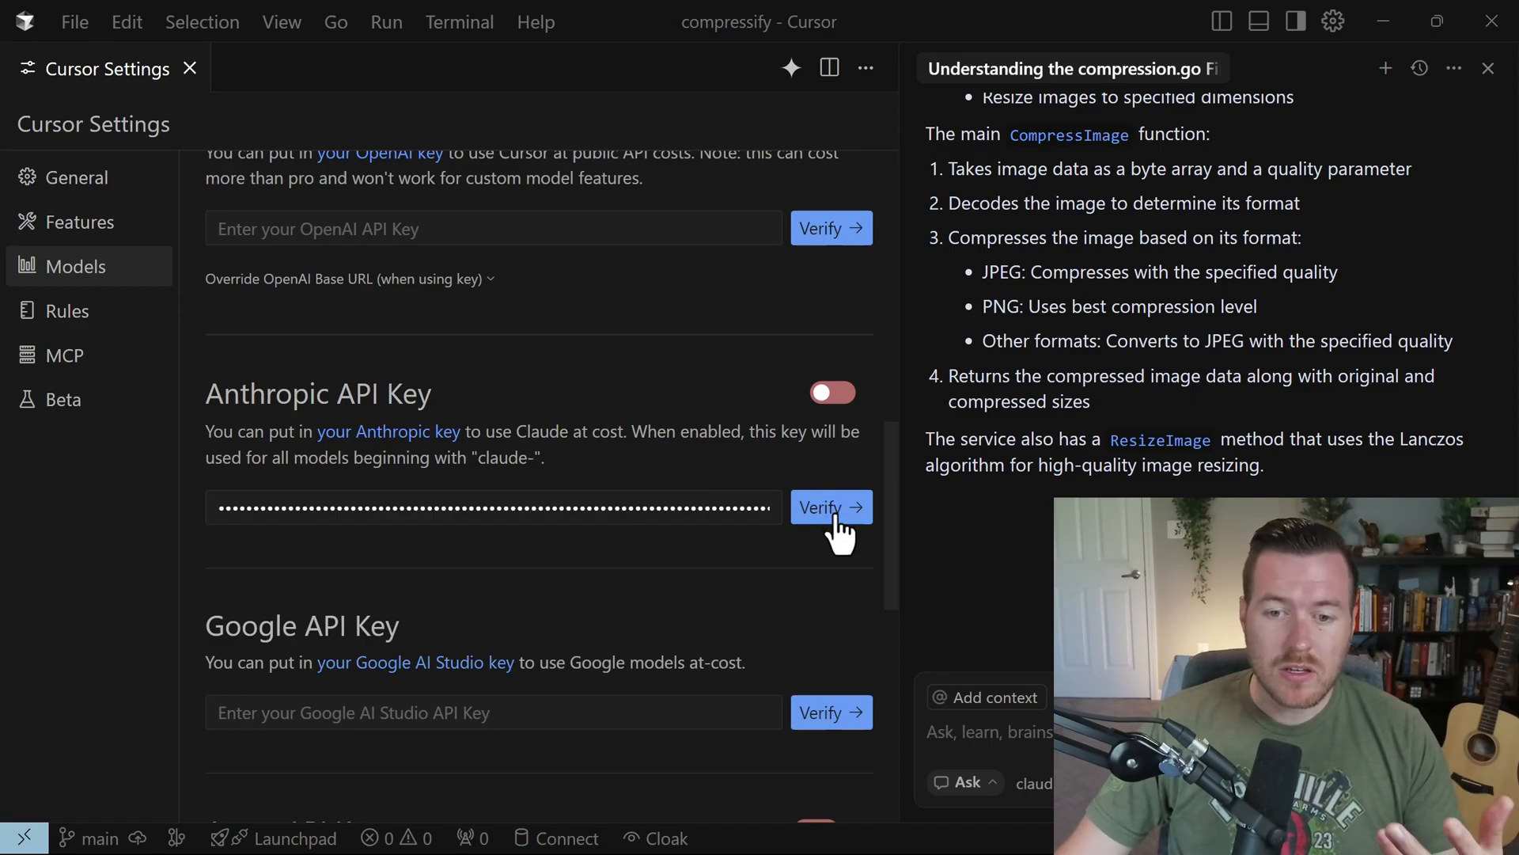
click(831, 392)
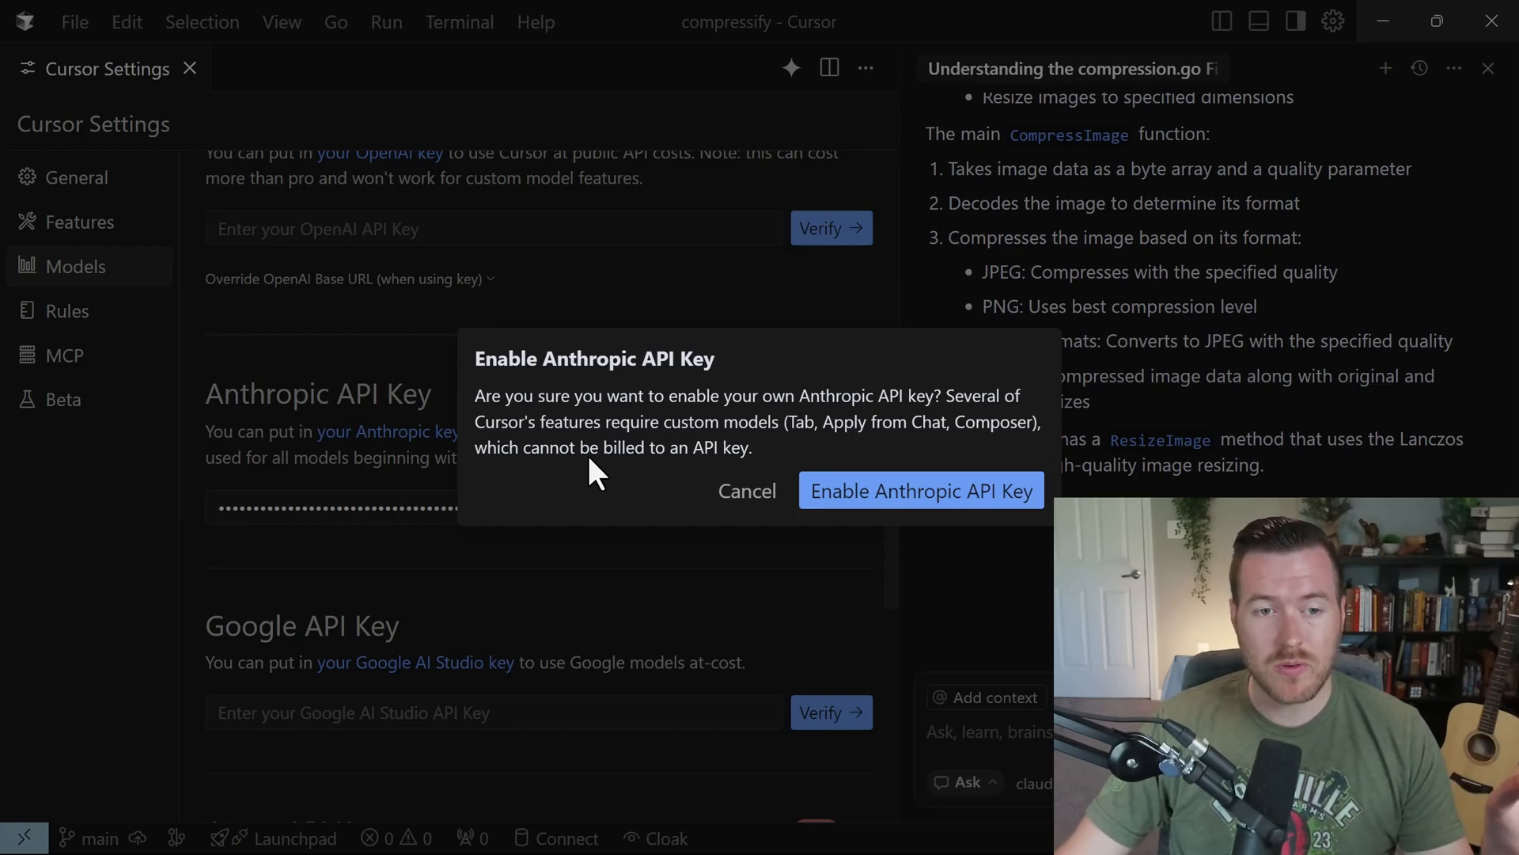
mouse_move(693, 431)
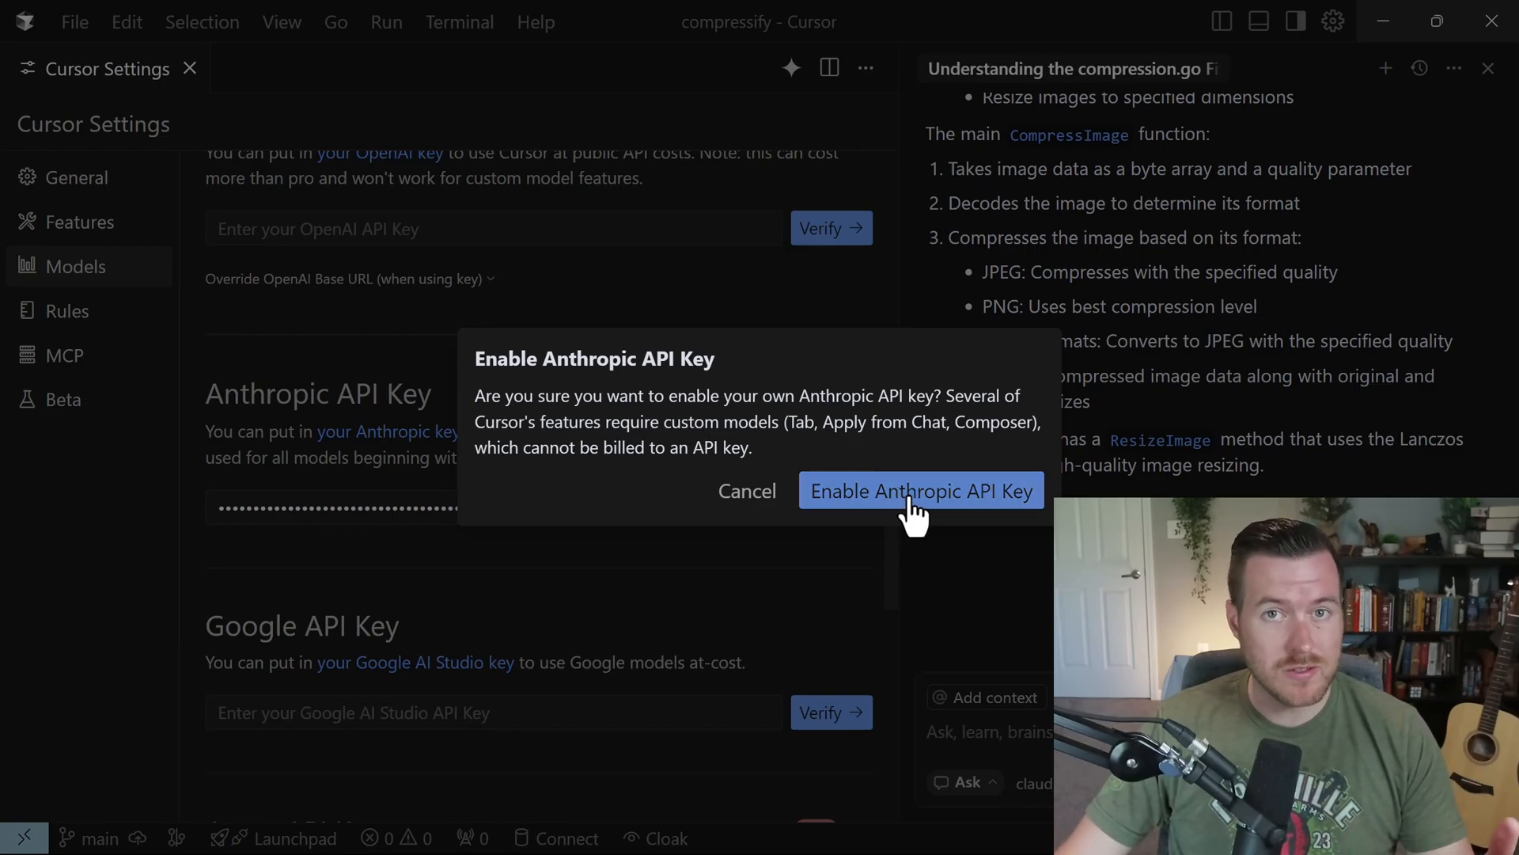
click(920, 490)
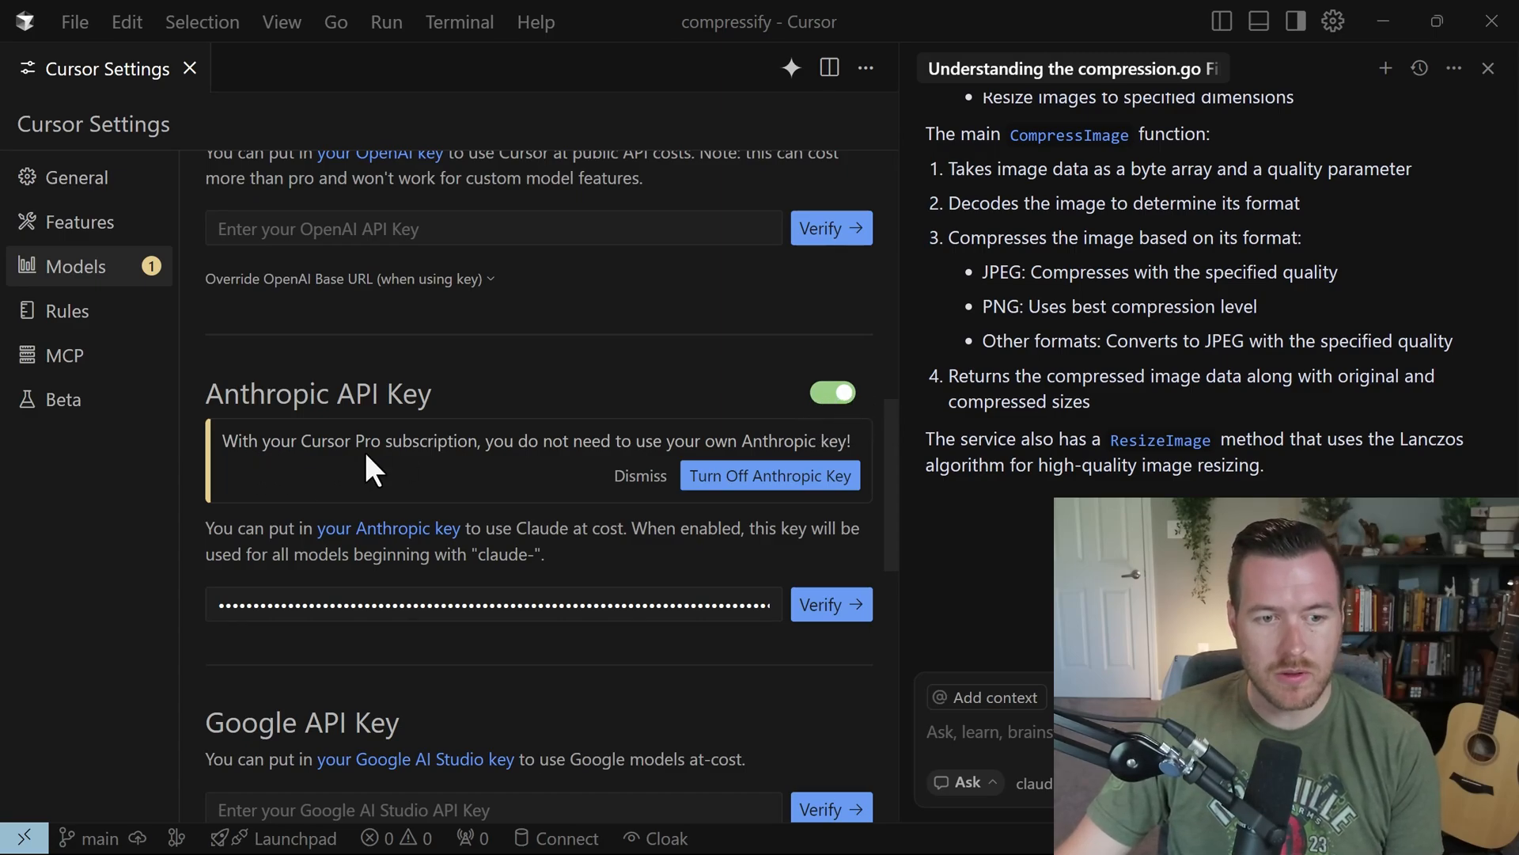
mouse_move(746, 470)
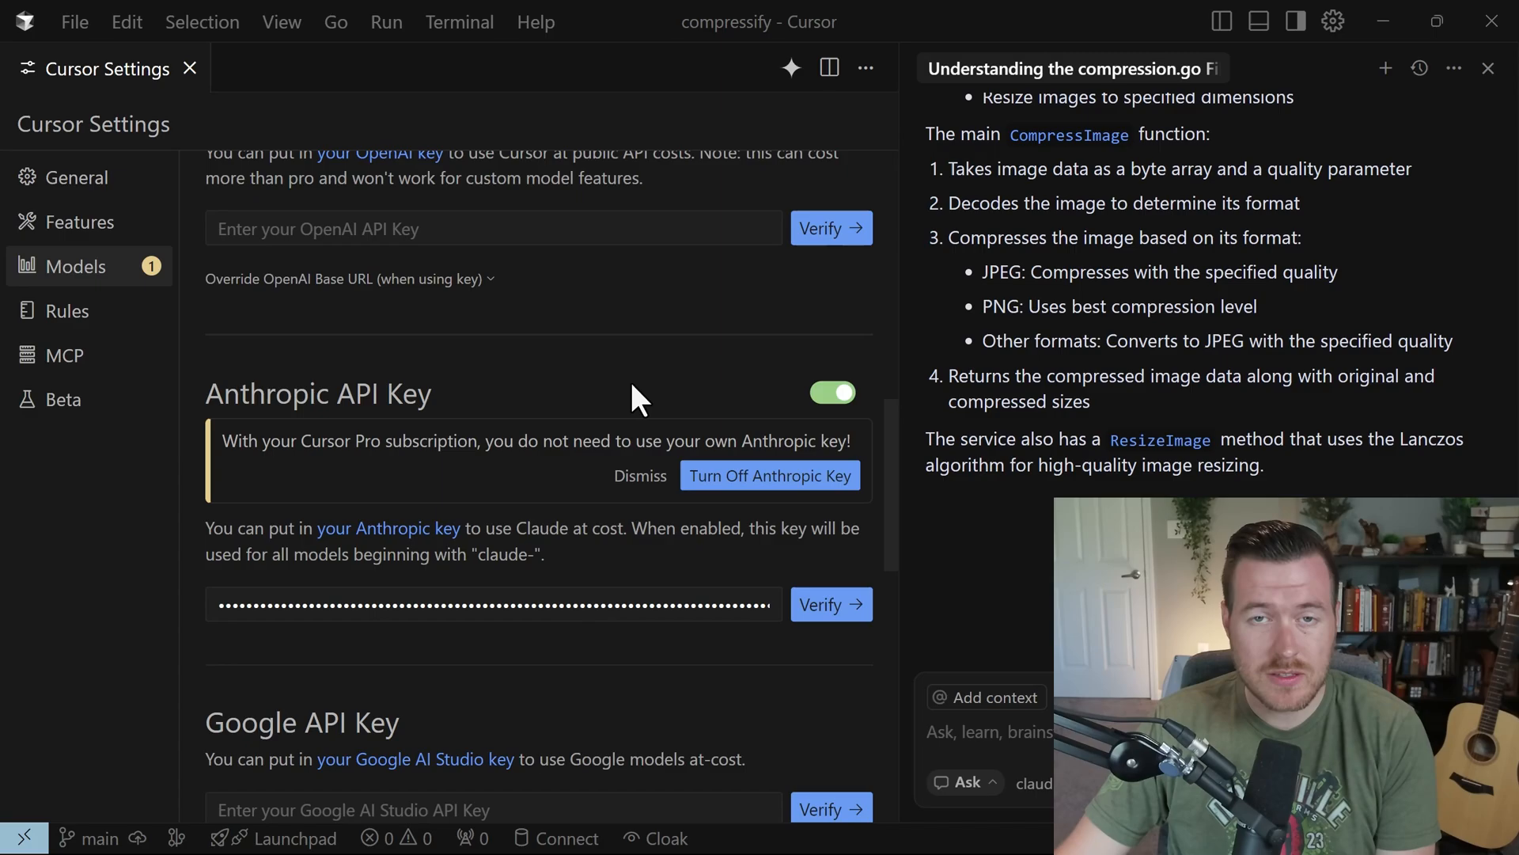
scroll(down, 3)
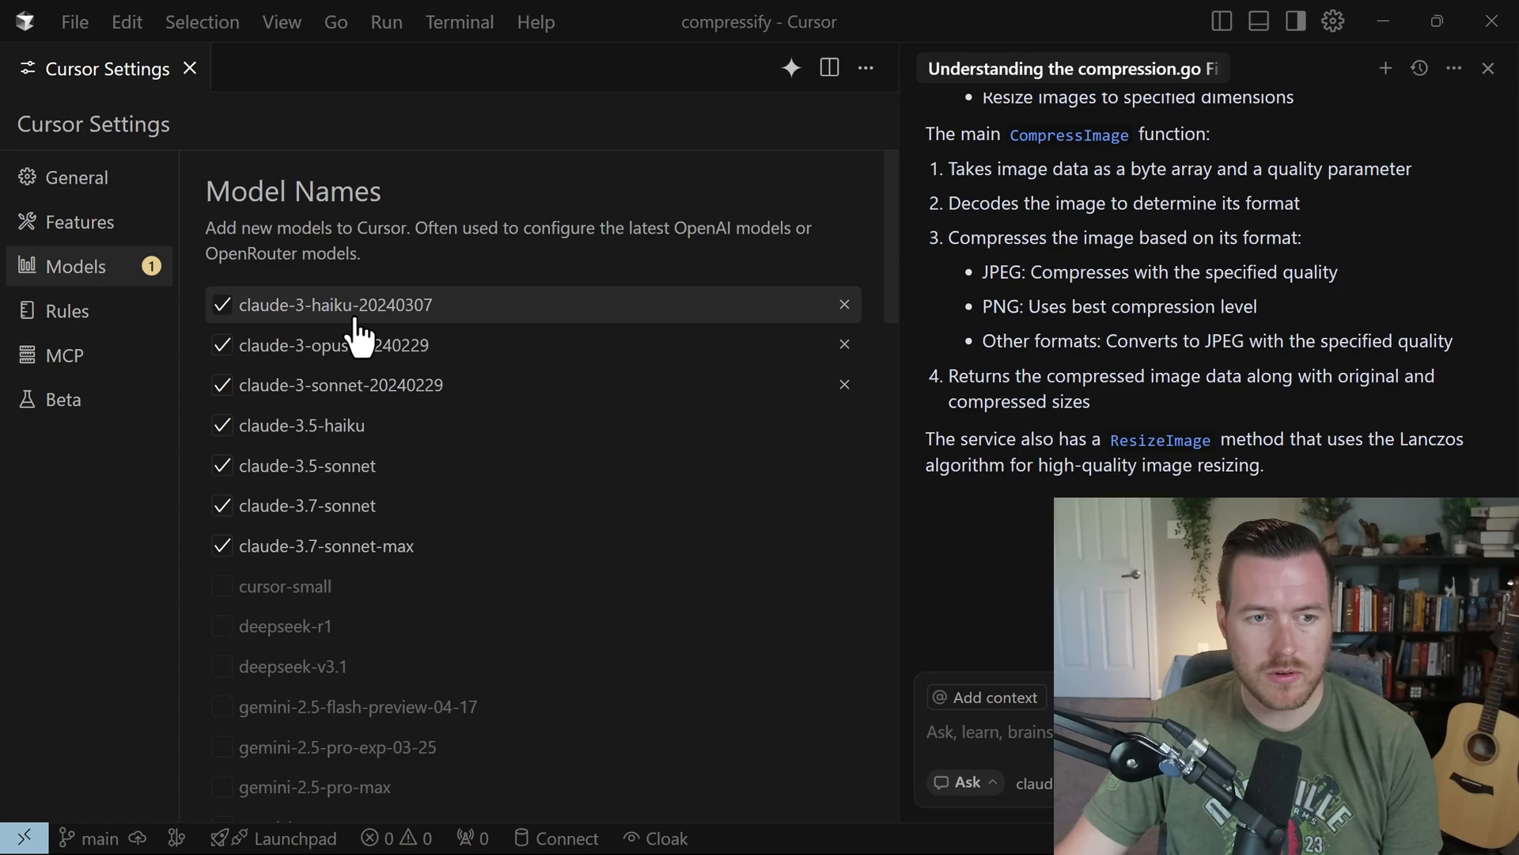
mouse_move(343, 426)
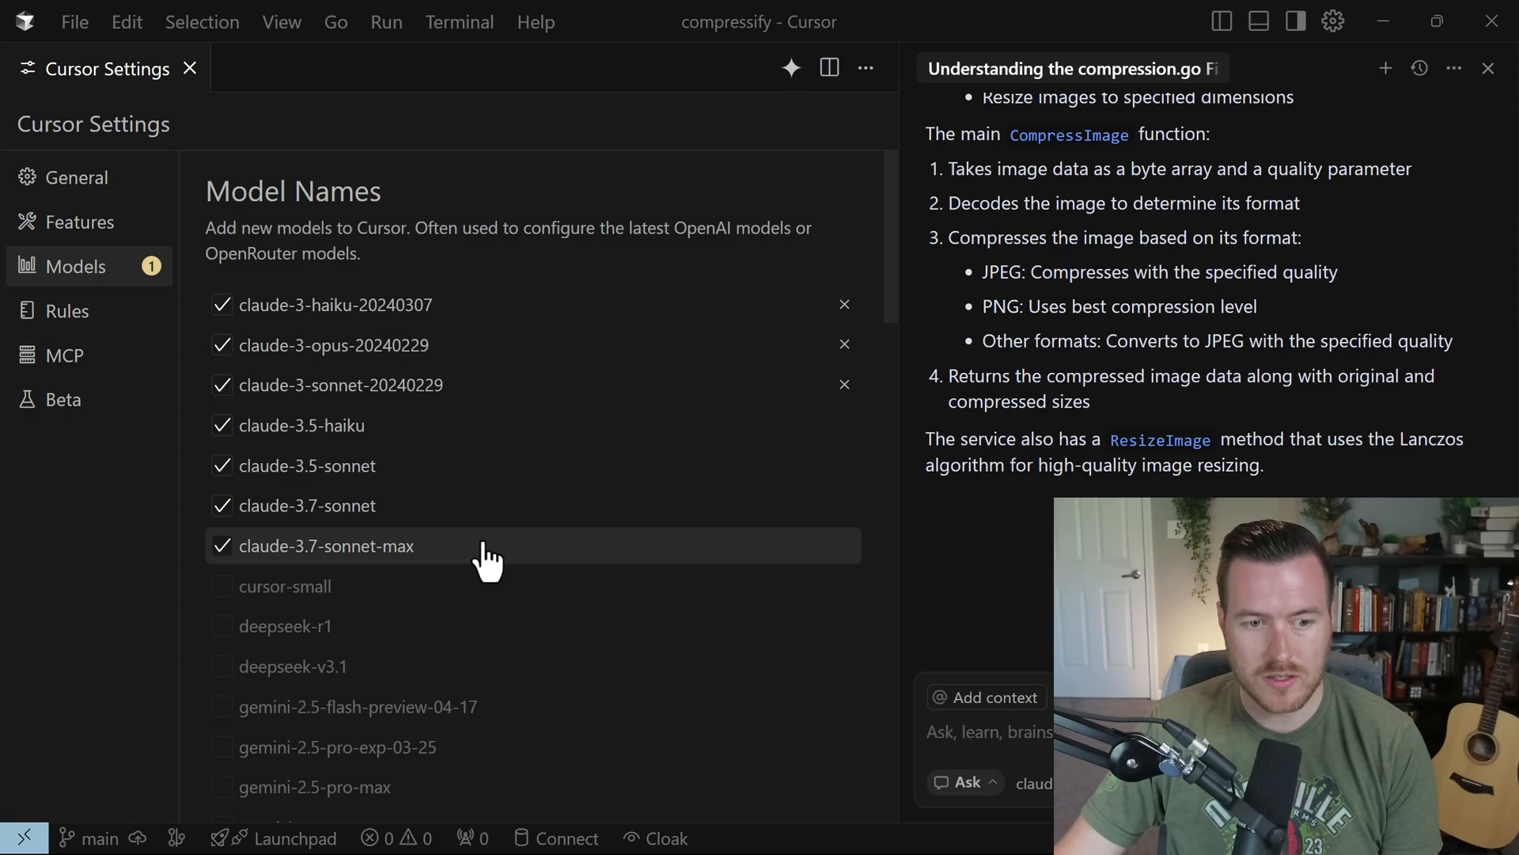
mouse_move(1013, 553)
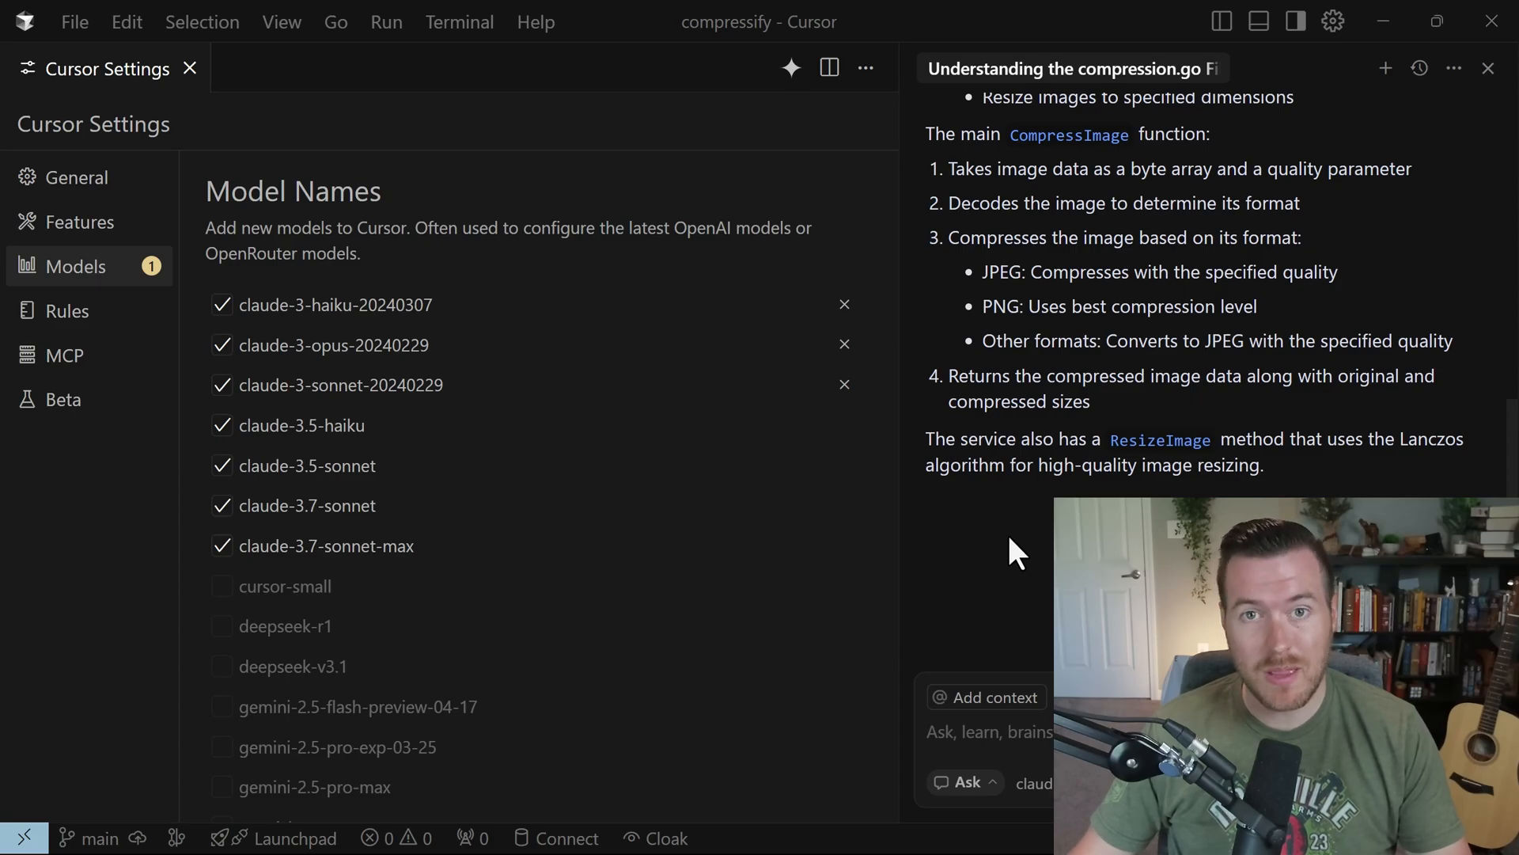
Start a fresh Agent chat using claude-3.7-sonnet on the enabled key.
click(1385, 68)
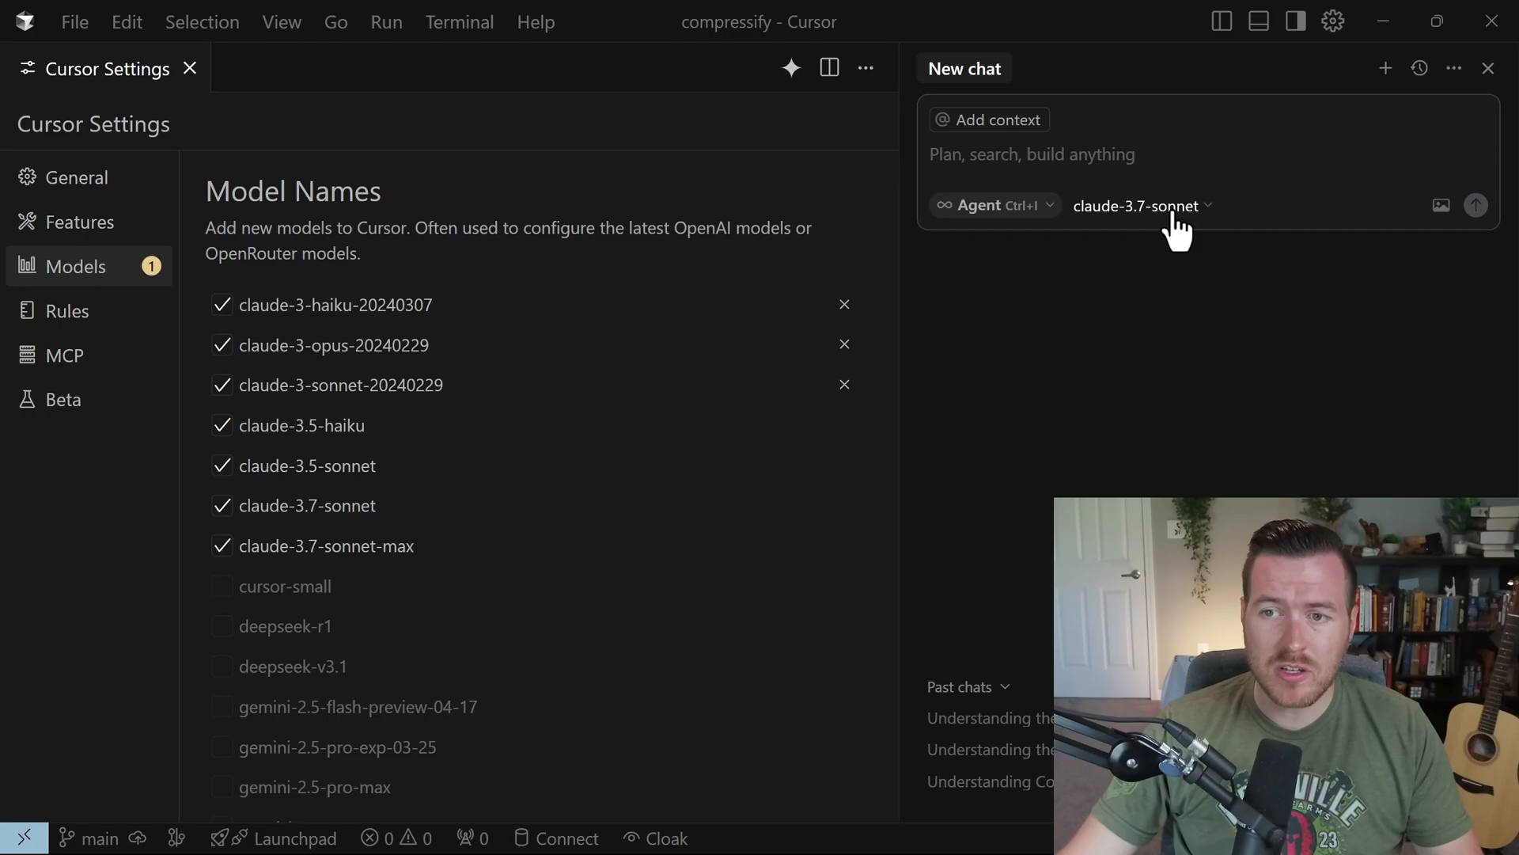
Choose a Claude model for the chat and note PNG in its compression.go answer.
click(1141, 205)
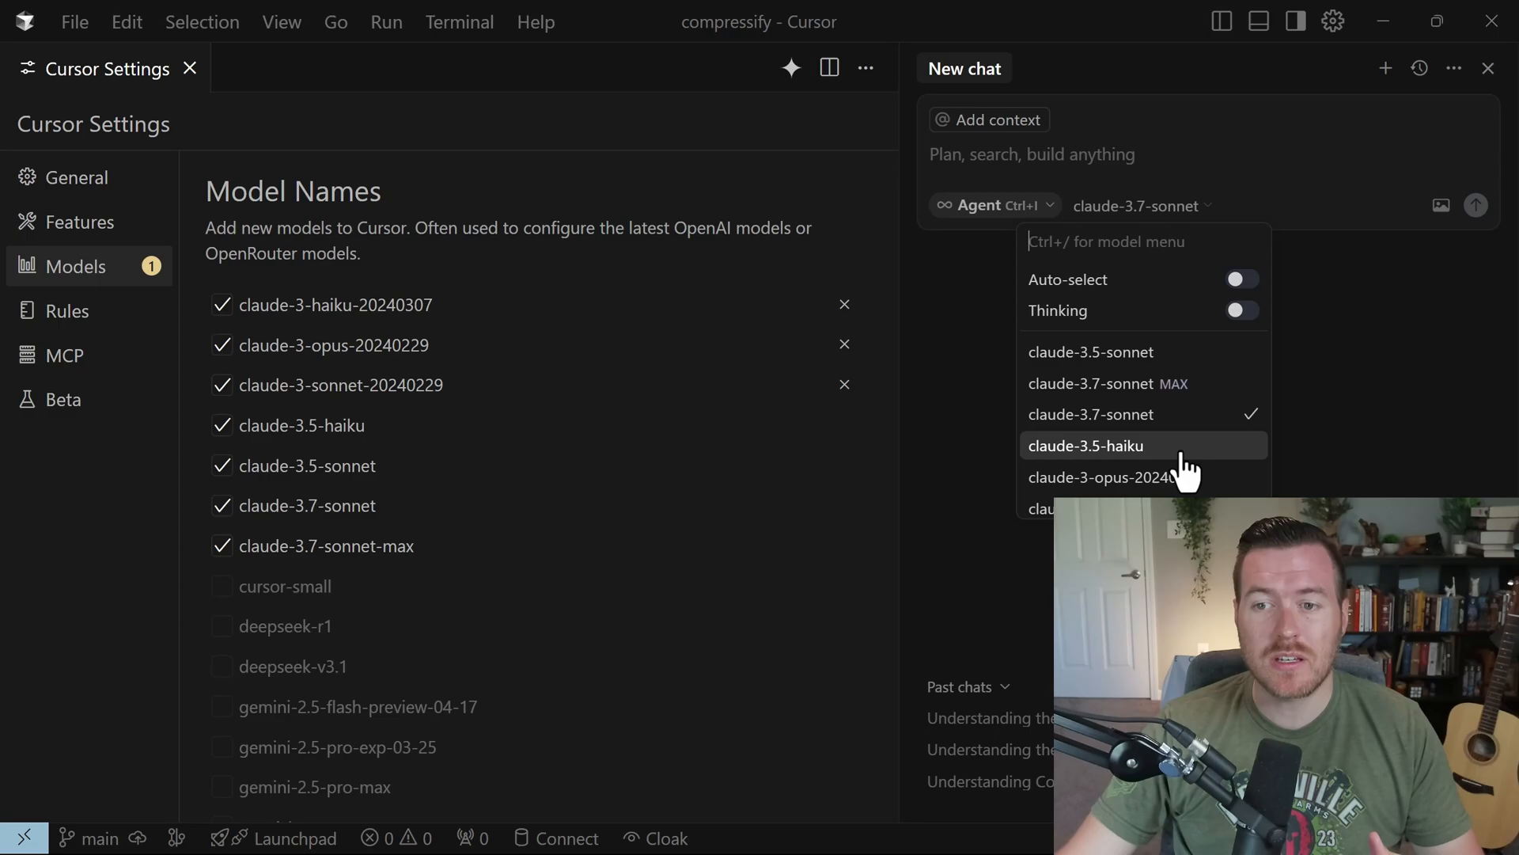
click(987, 717)
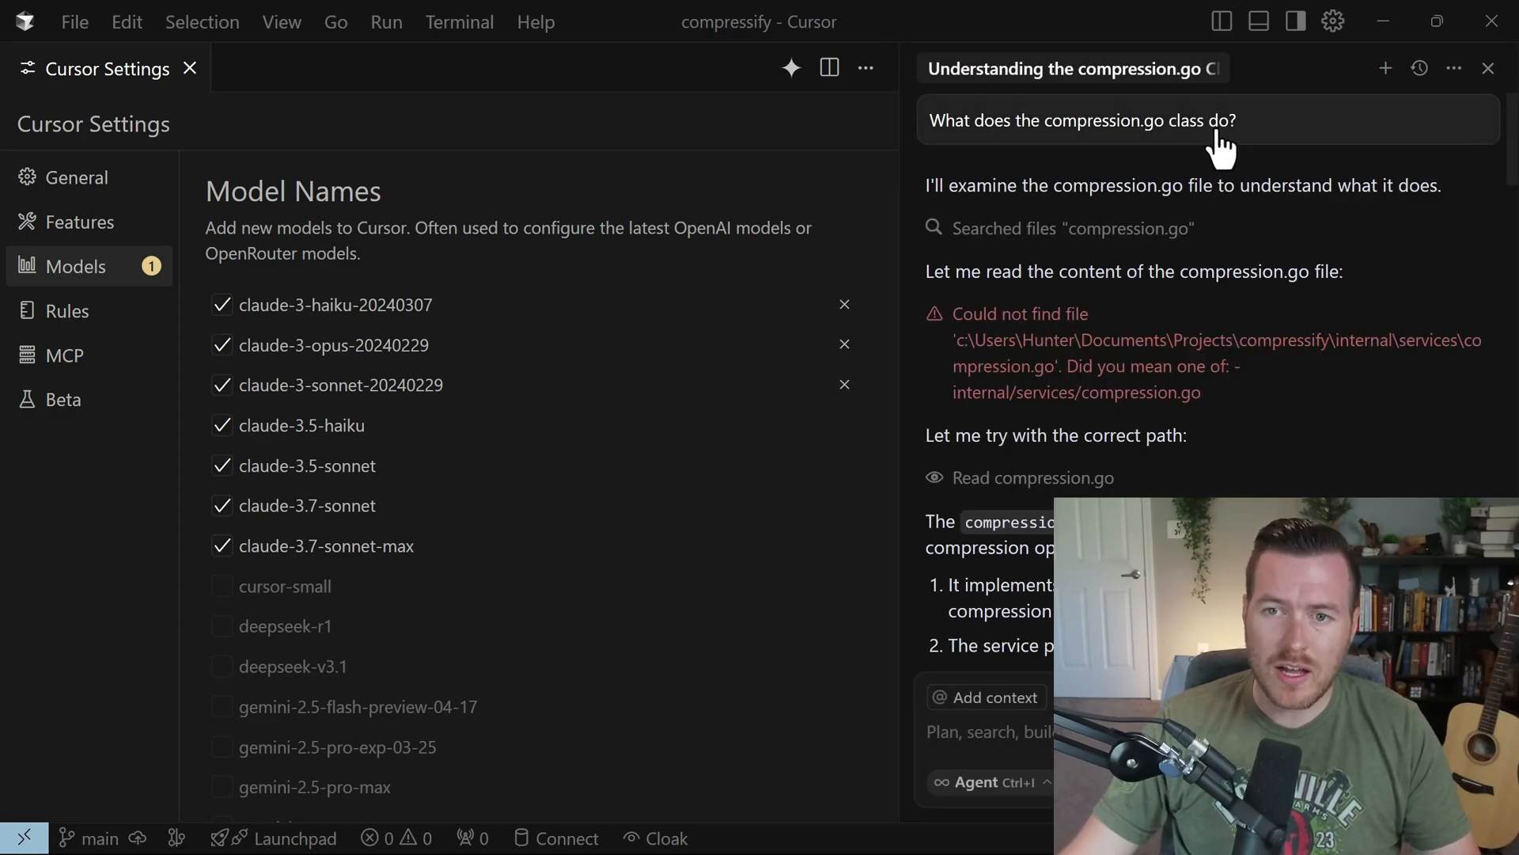
scroll(down, 3)
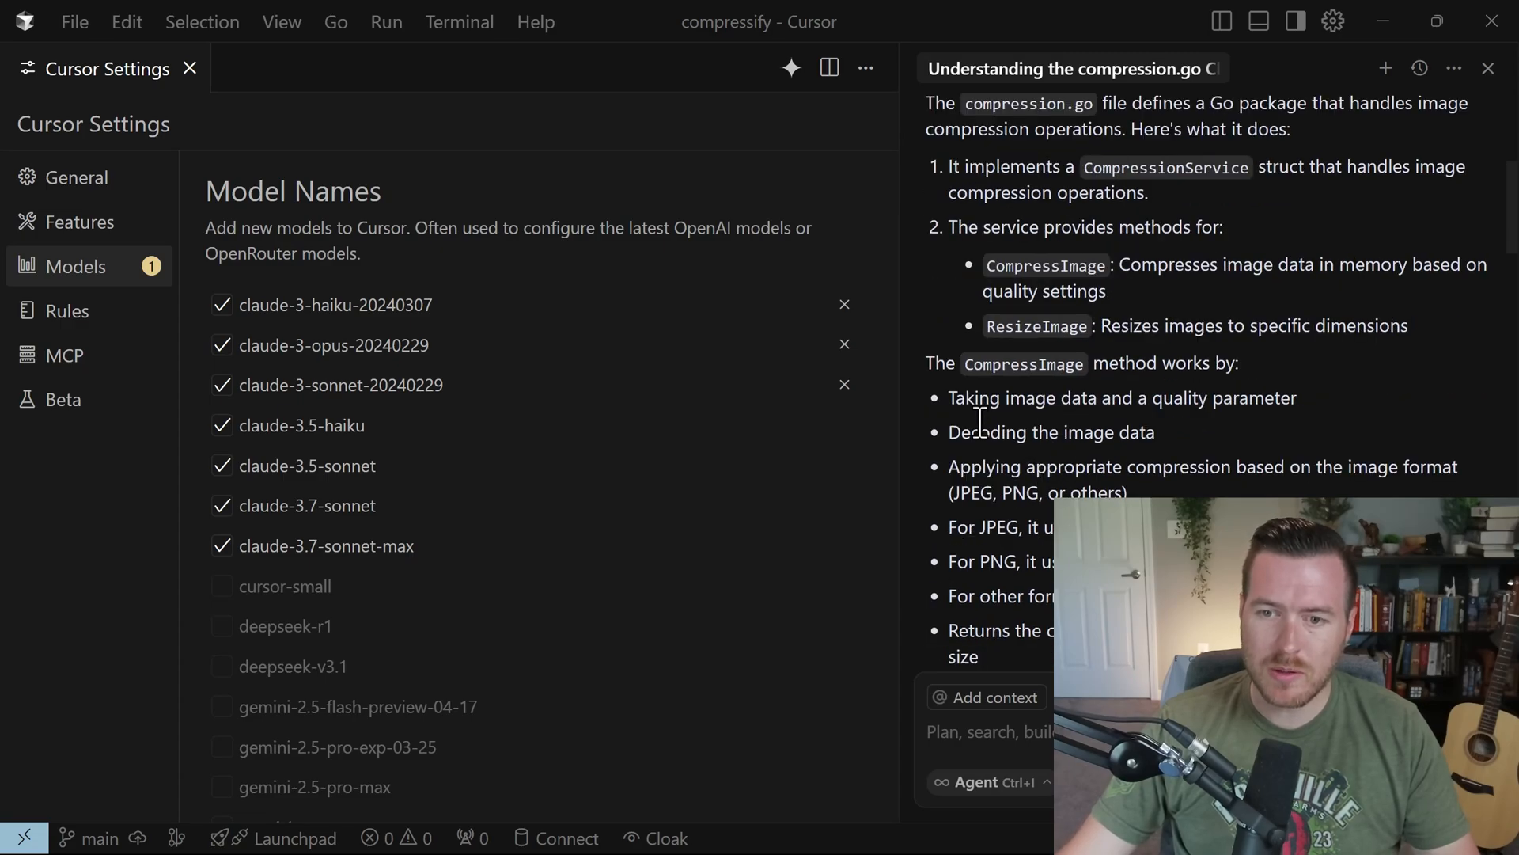
double_click(987, 432)
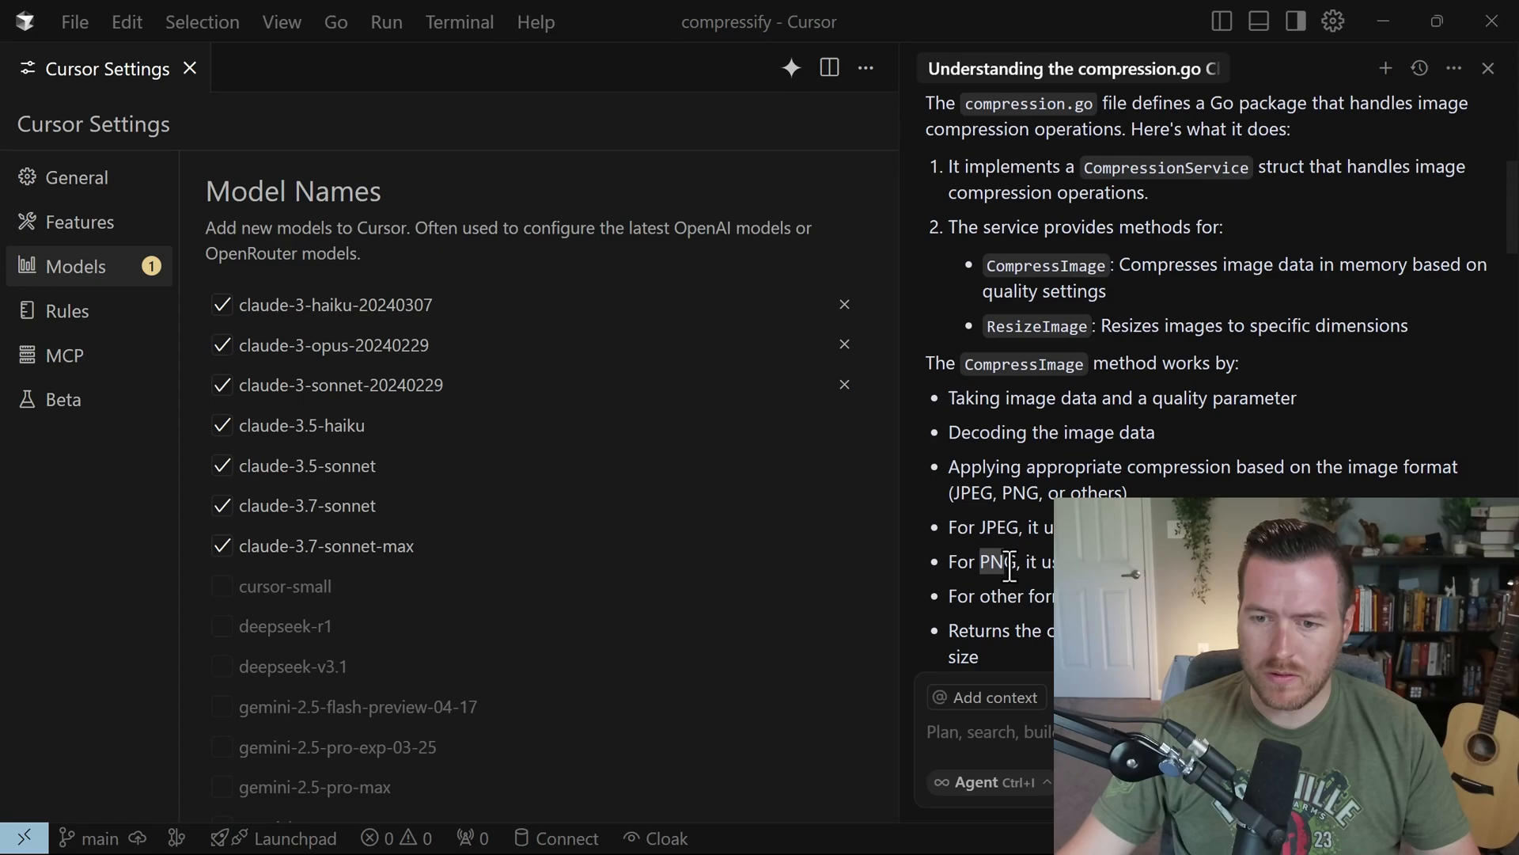
Read through the rest of Claude's explanation of the project files.
scroll(down, 3)
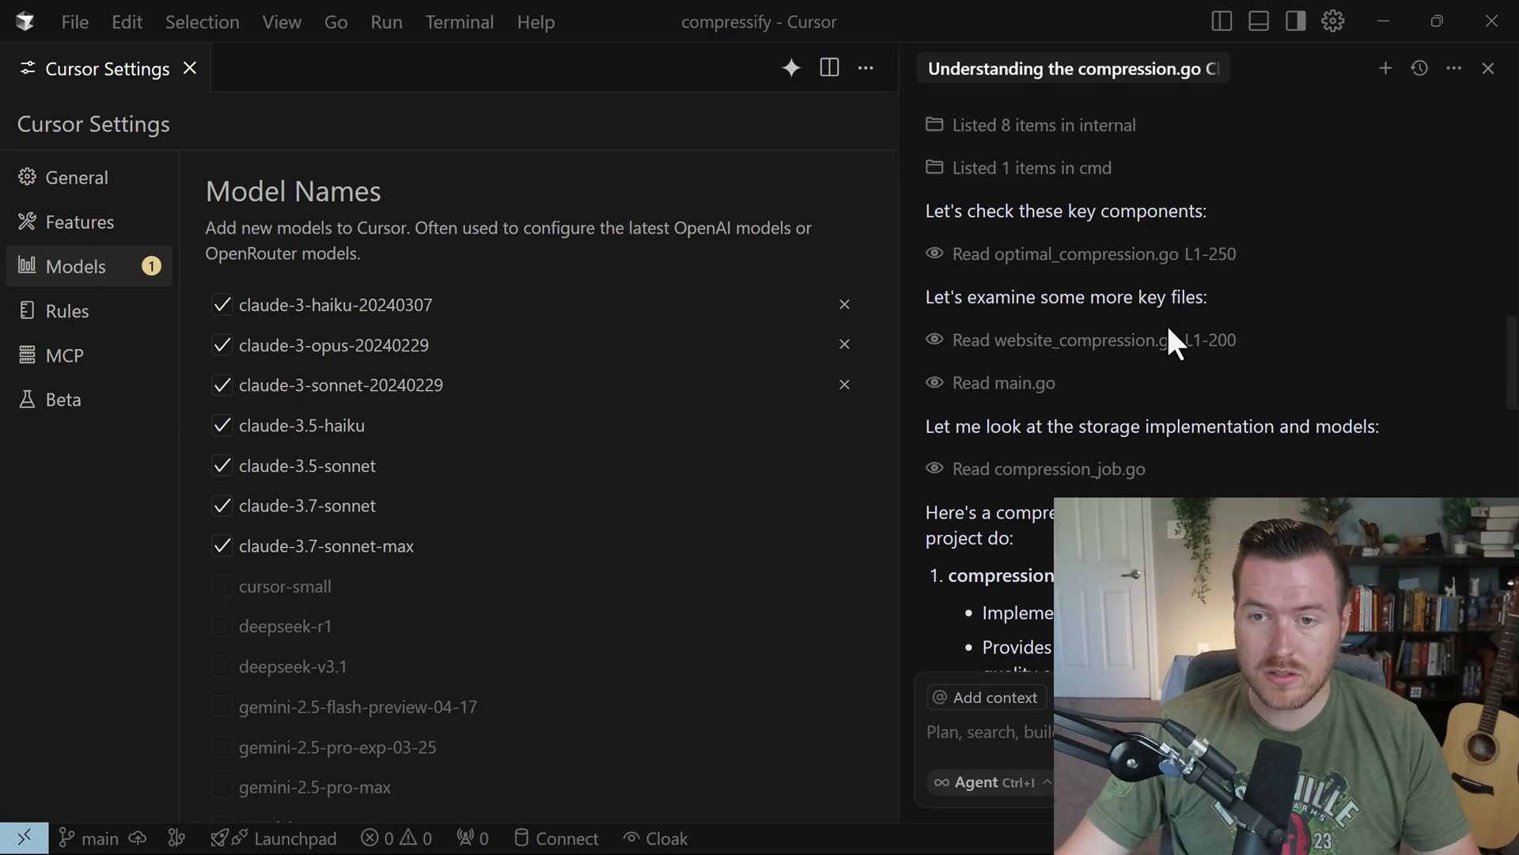
scroll(down, 3)
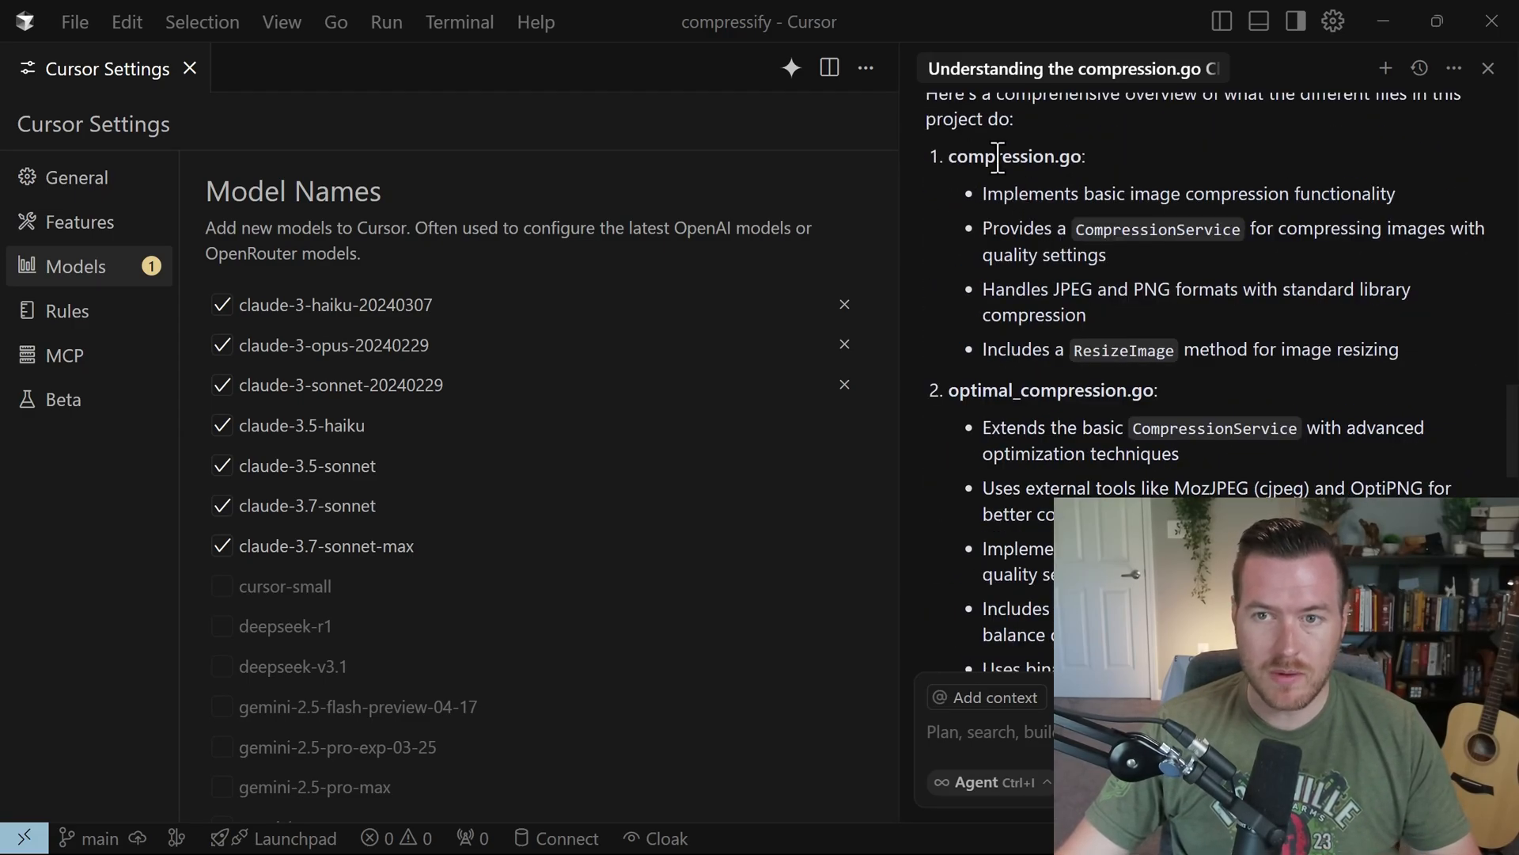
mouse_move(1095, 430)
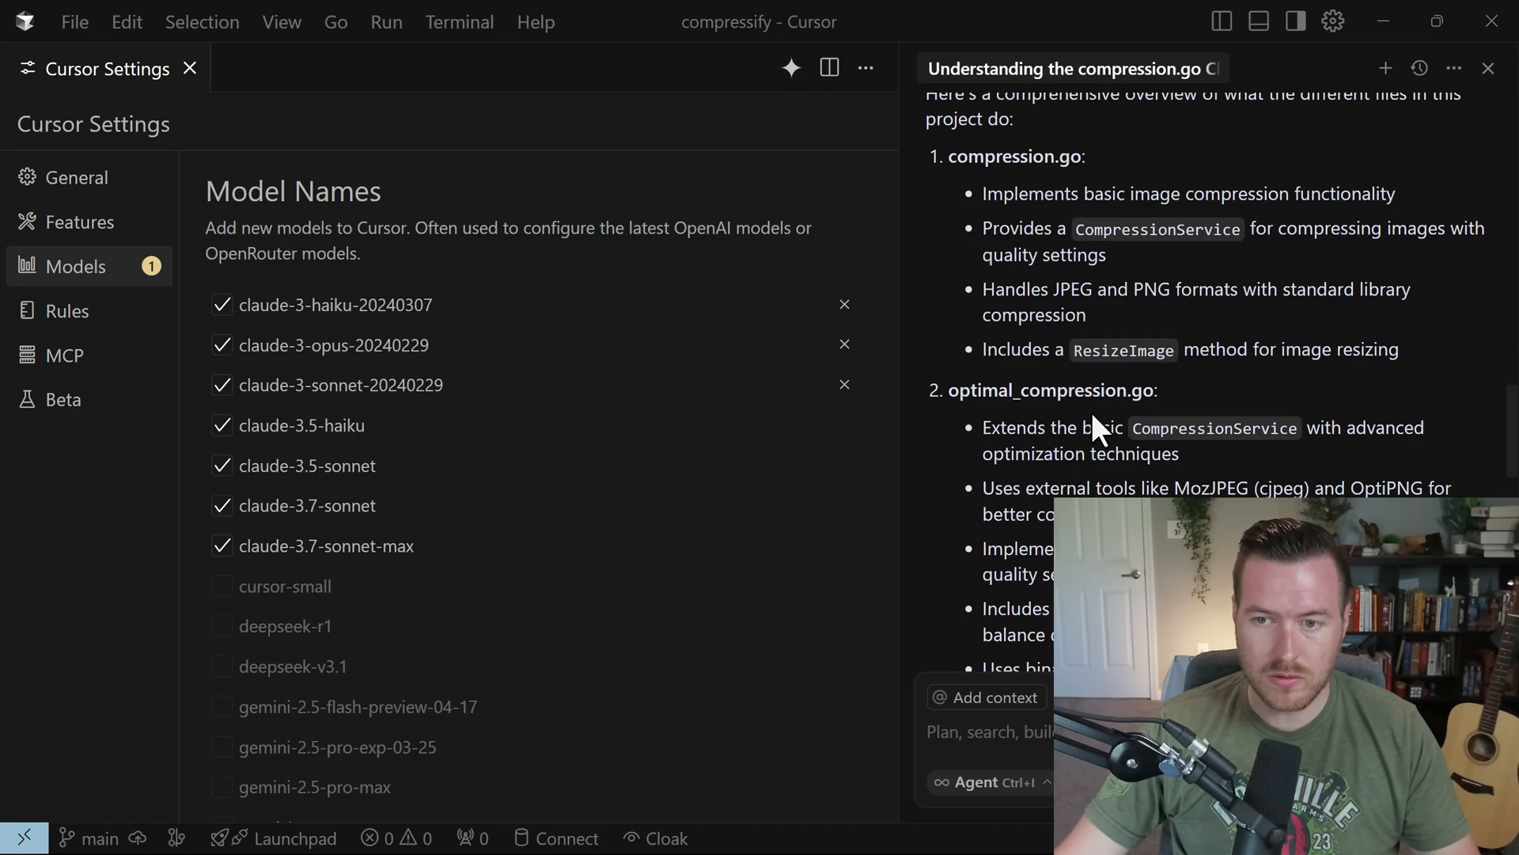
scroll(down, 3)
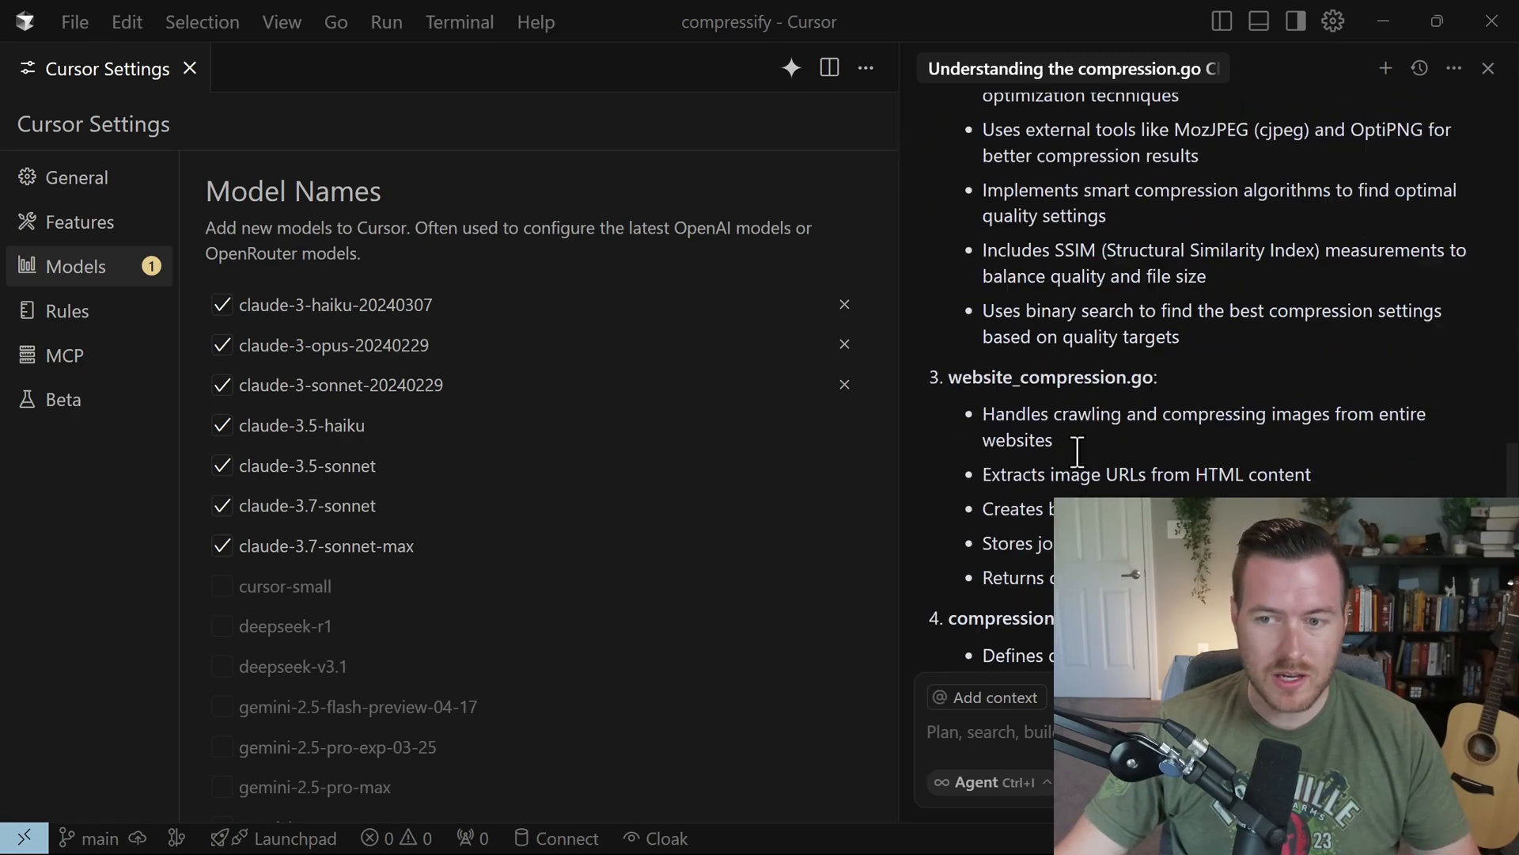
scroll(down, 3)
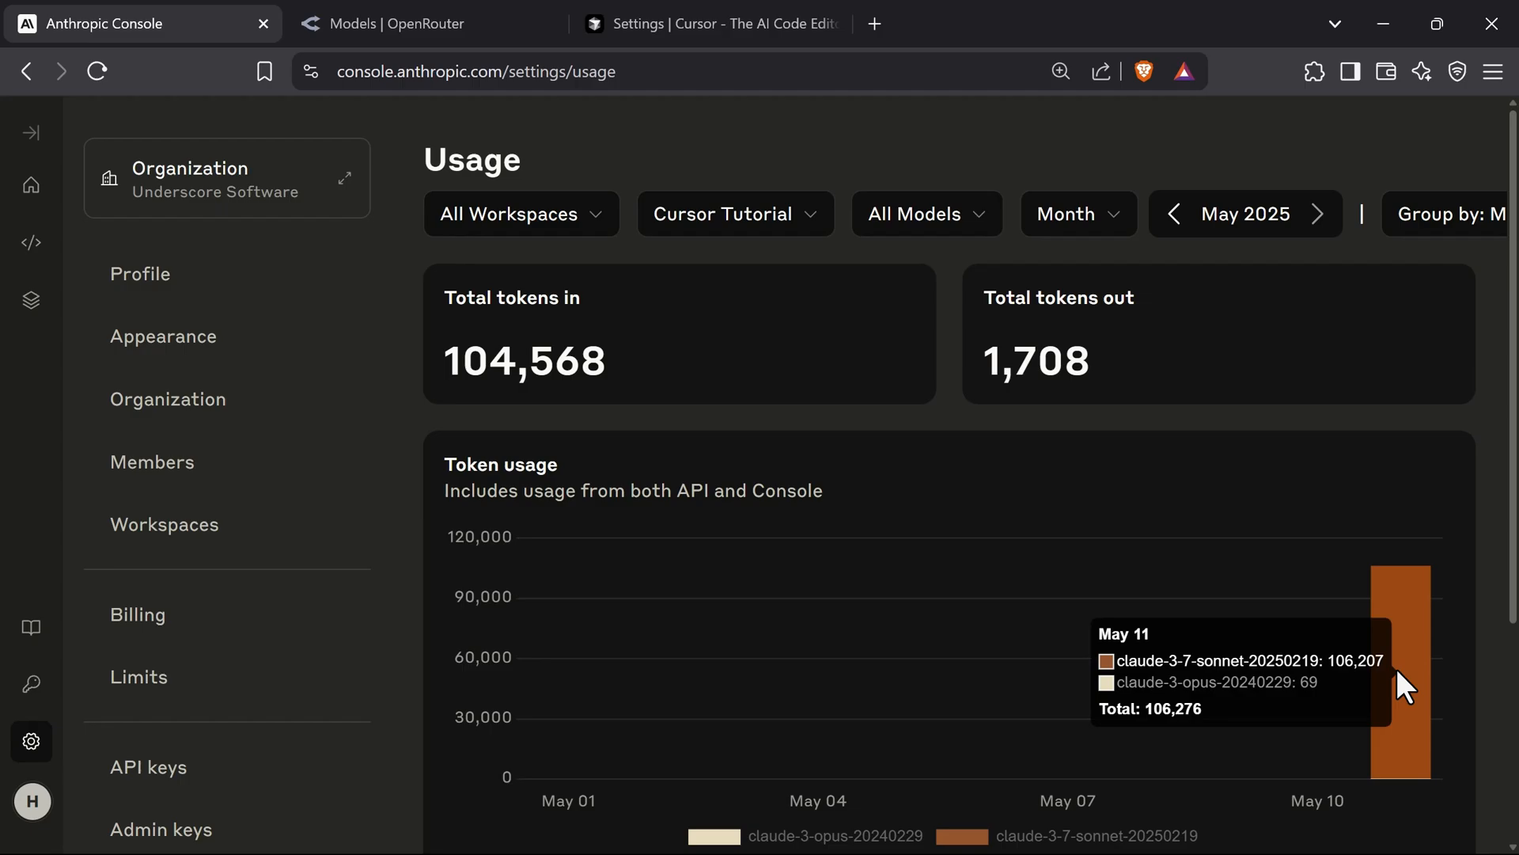
mouse_move(1051, 532)
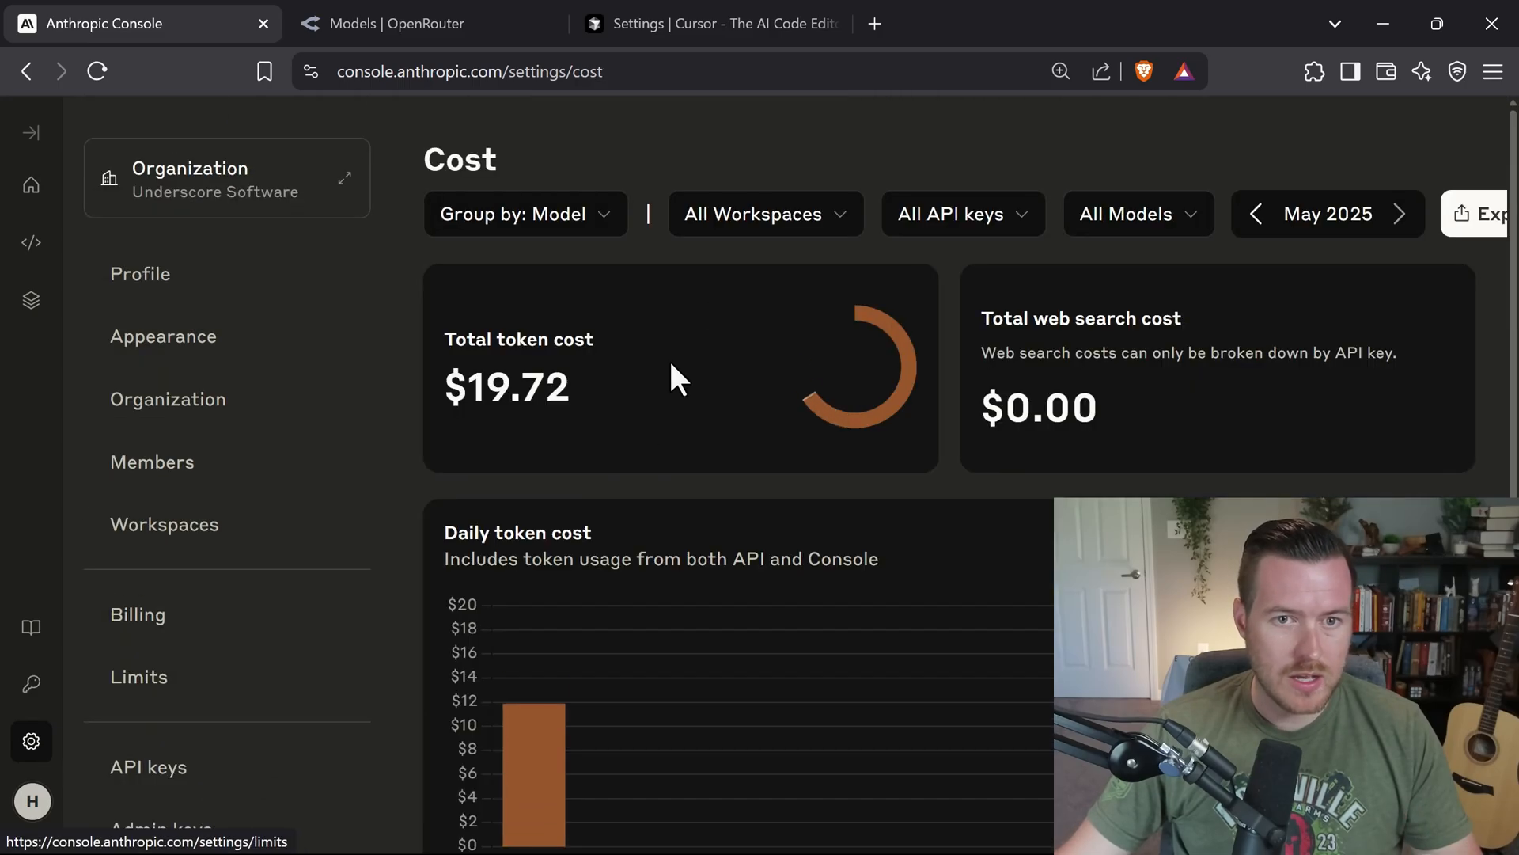
Filter the cost report to the Default workspace, showing $0.11 total.
click(763, 214)
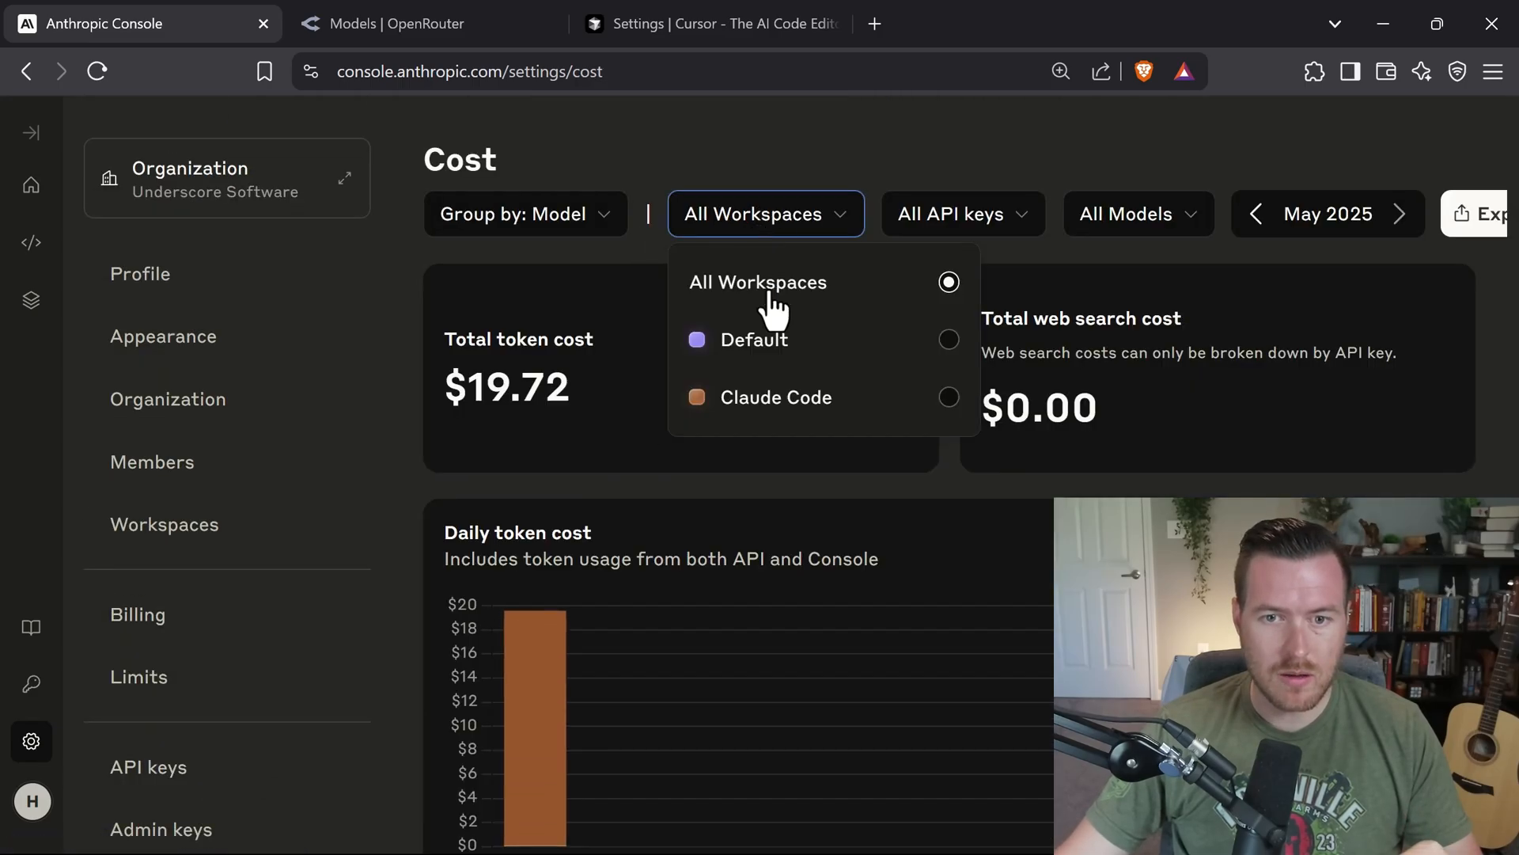
click(754, 339)
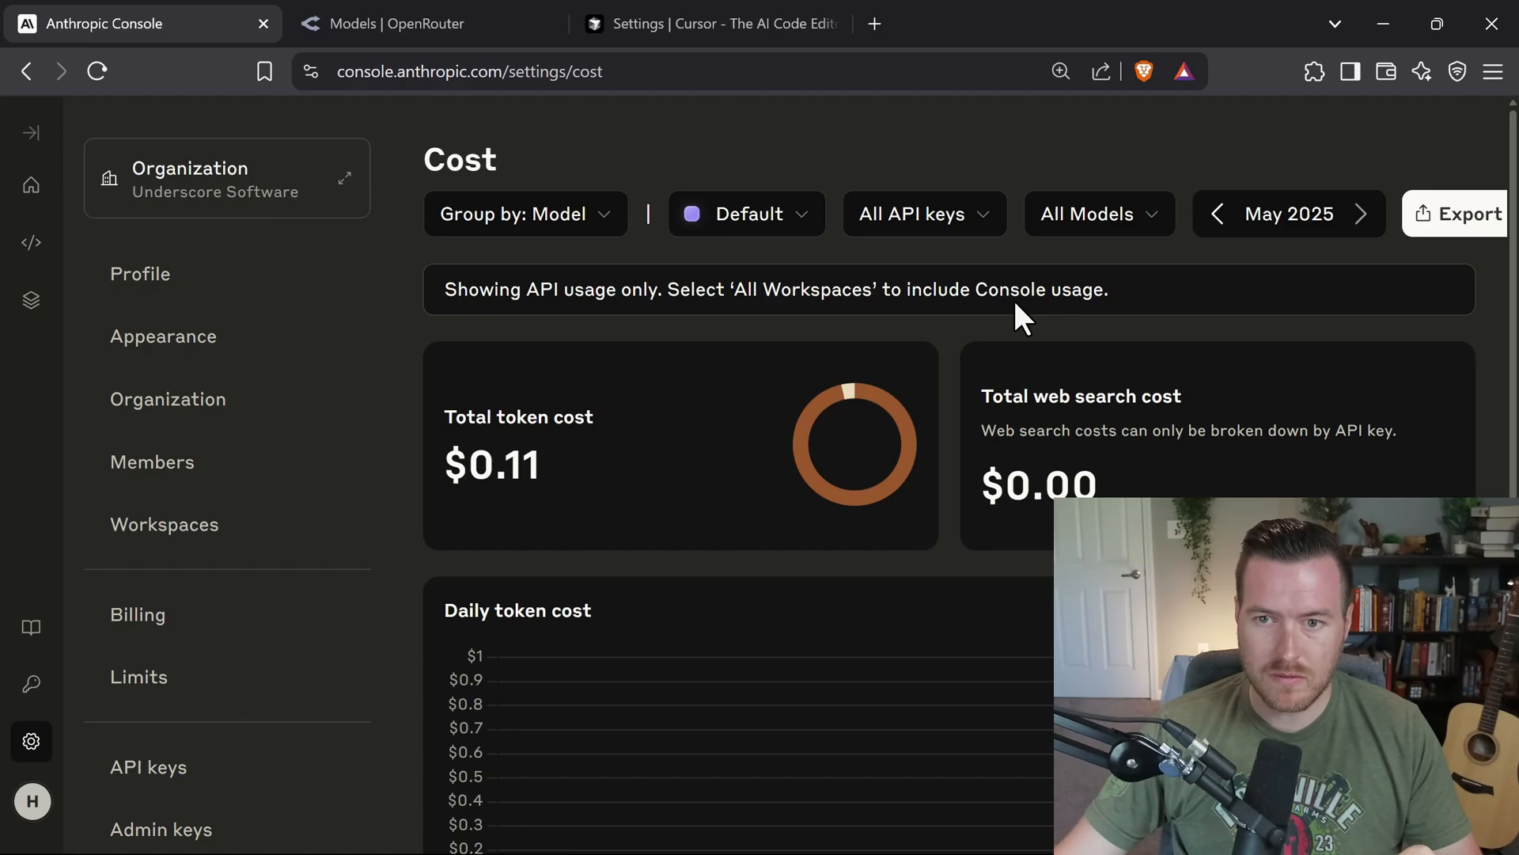
scroll(down, 3)
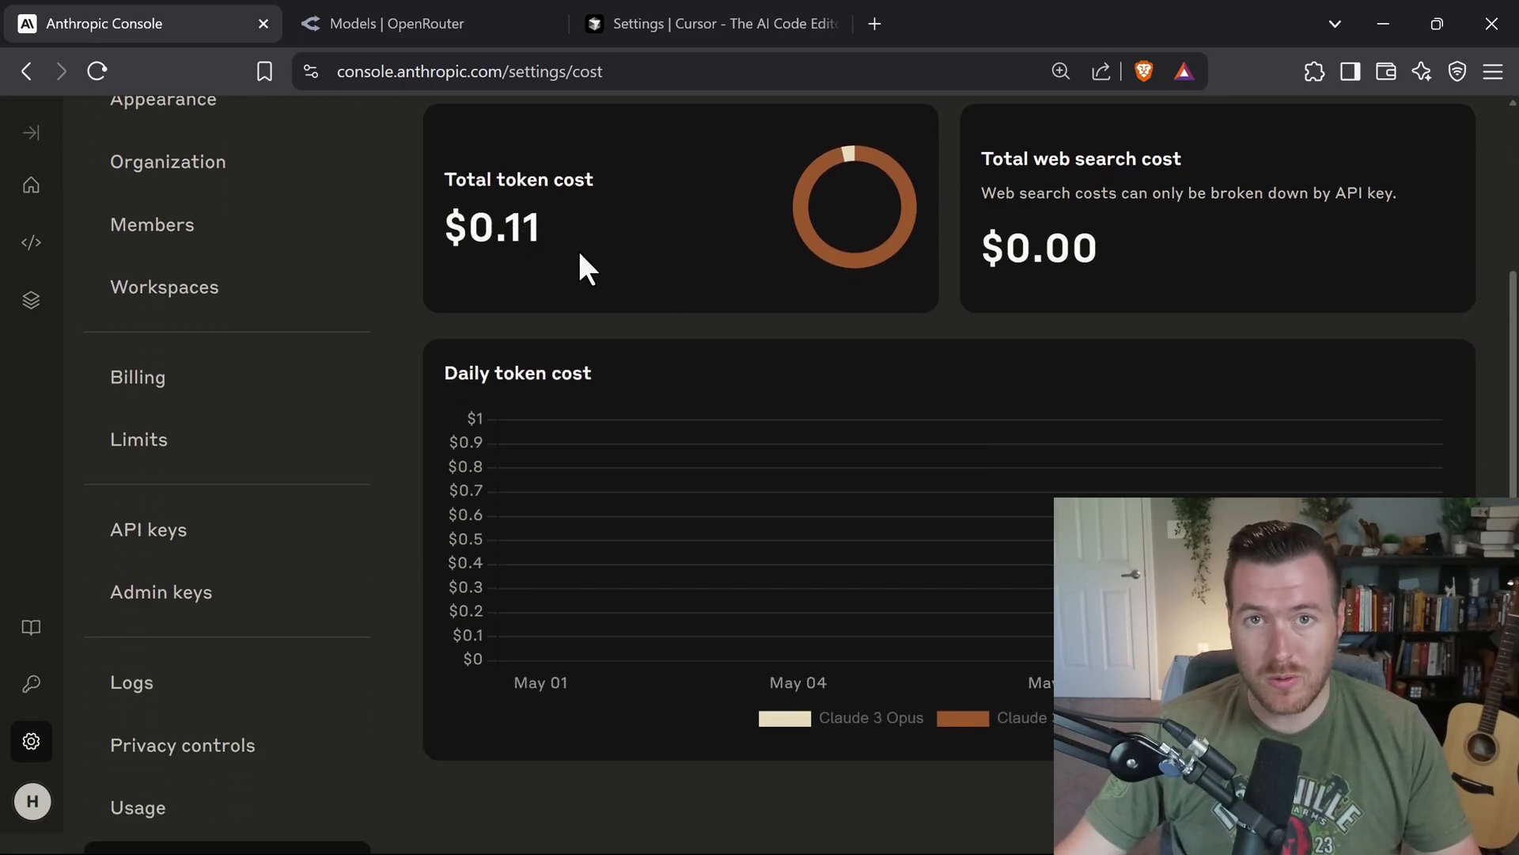
mouse_move(775, 343)
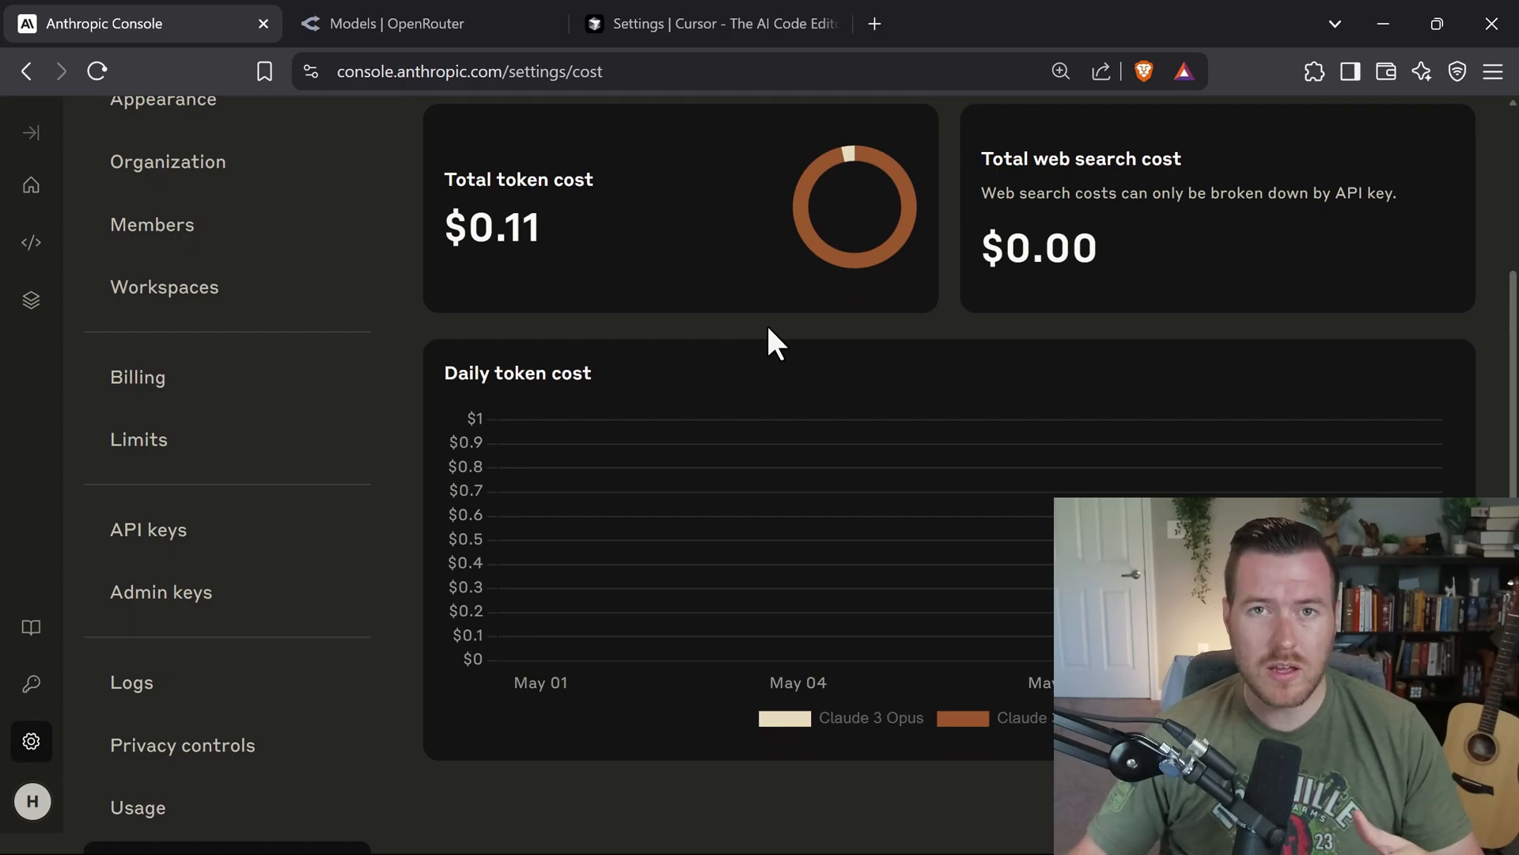
View OpenRouter's Anthropic listings with Claude 3.7 Sonnet at $3/M input and $15/M output.
click(397, 23)
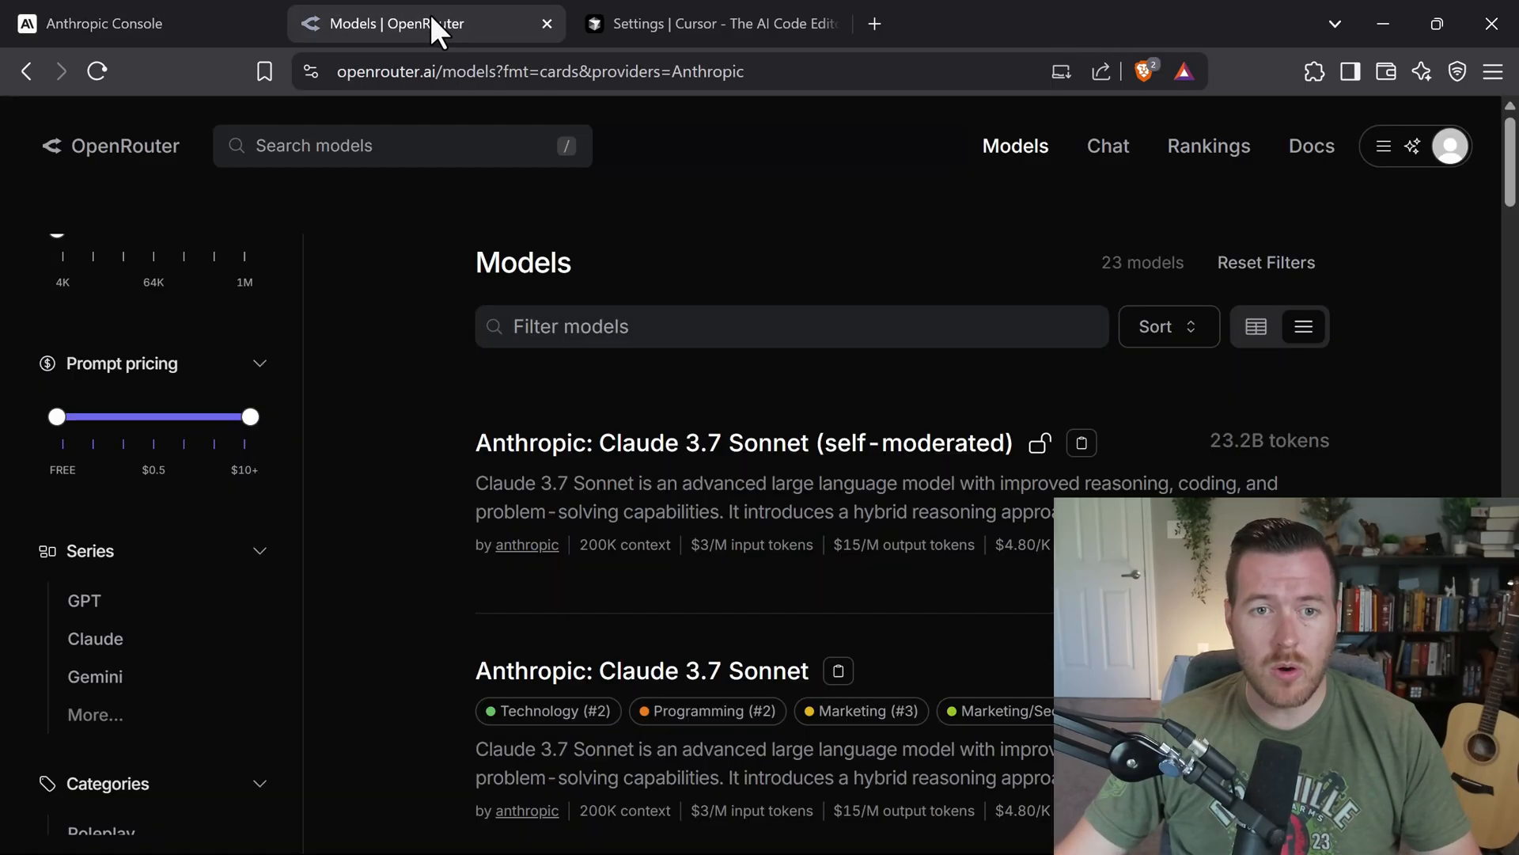
mouse_move(429, 511)
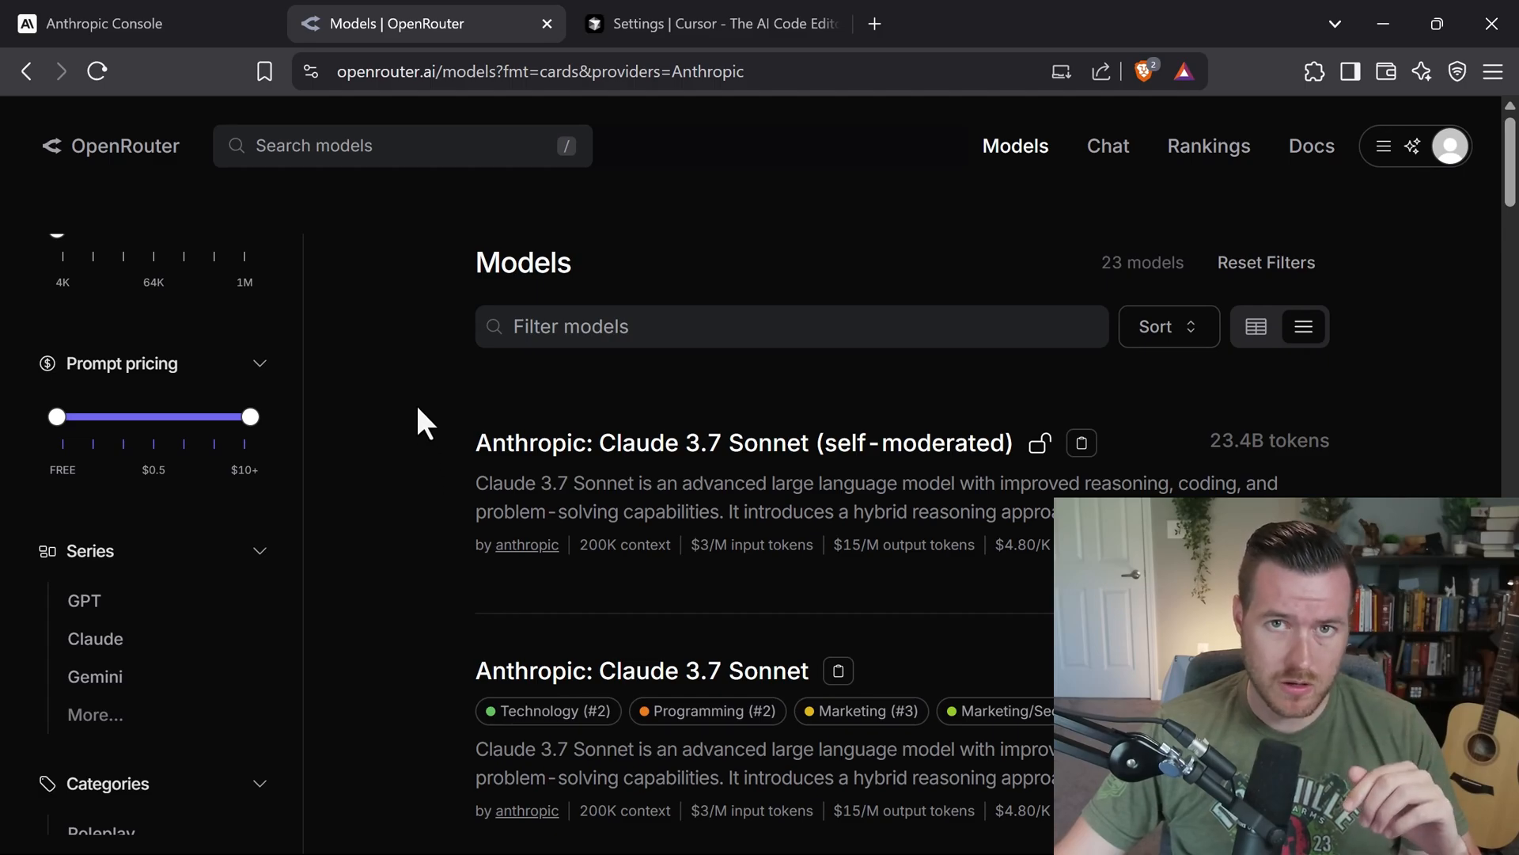
scroll(down, 3)
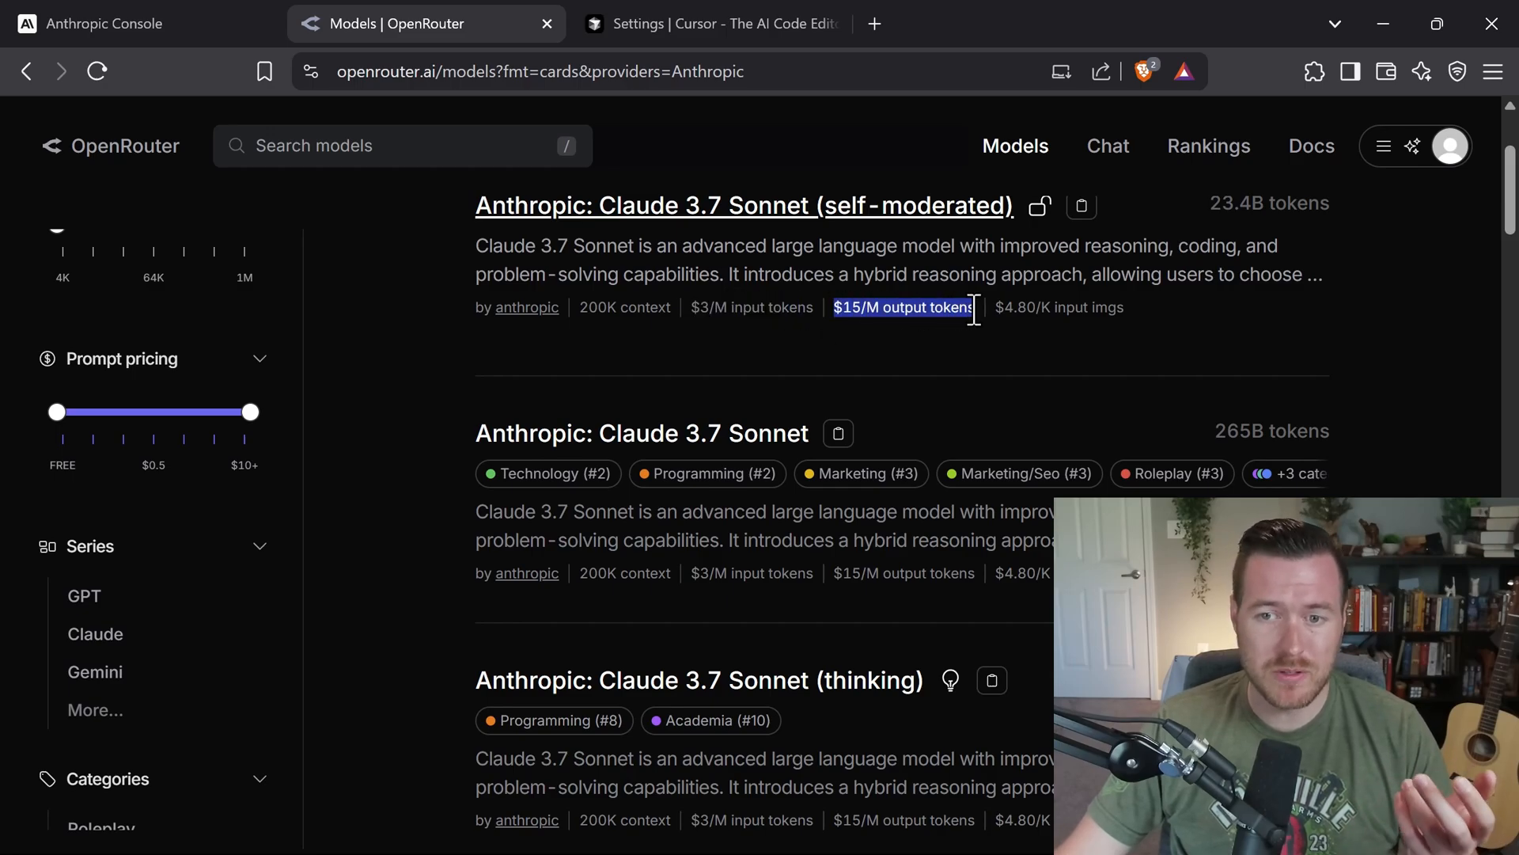
click(376, 378)
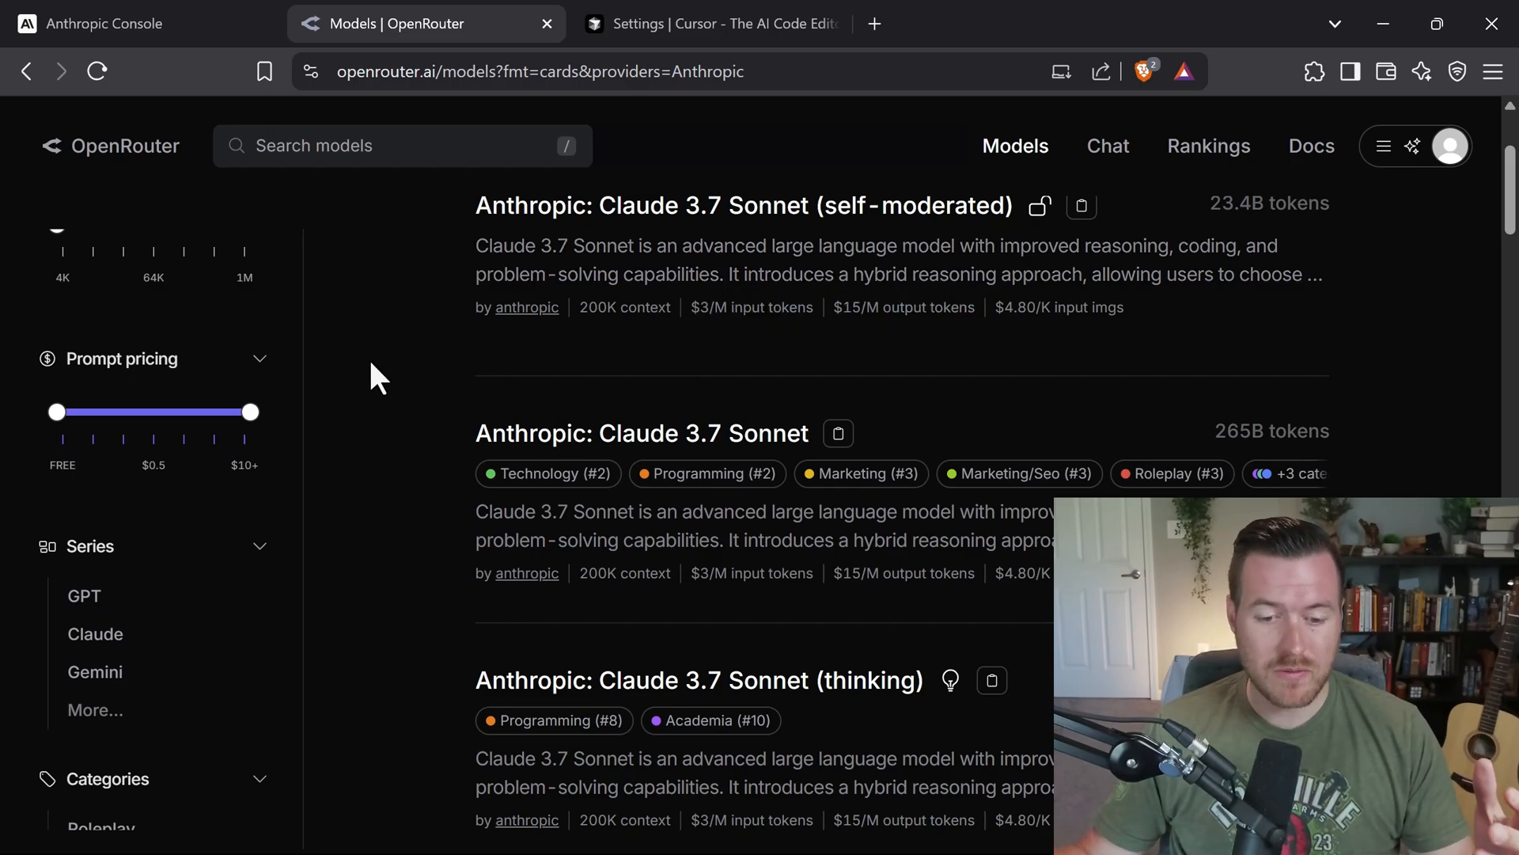